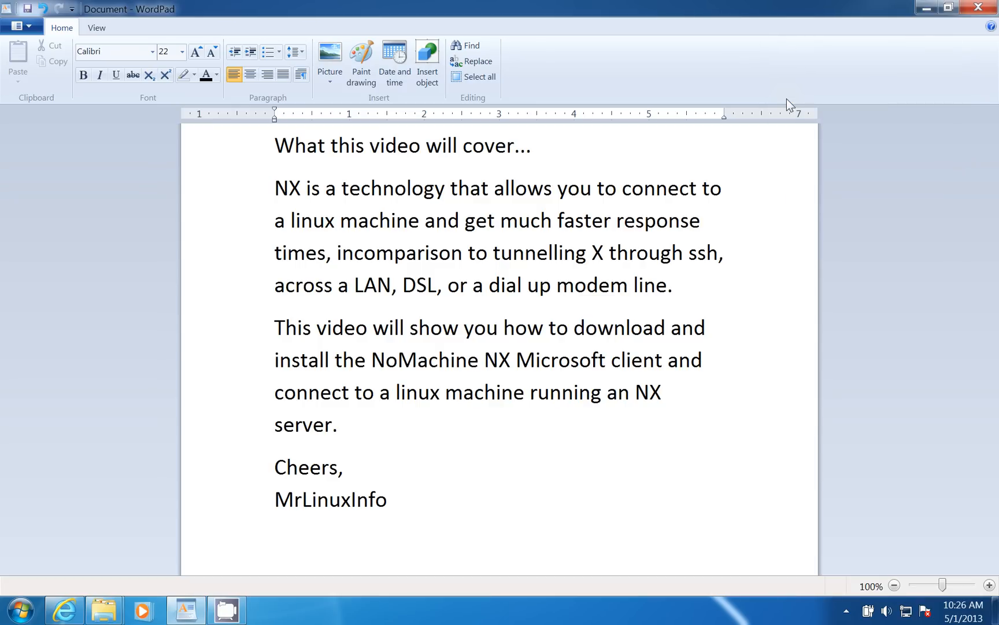
Go to the Download section of the NoMachine website.
left_click(724, 252)
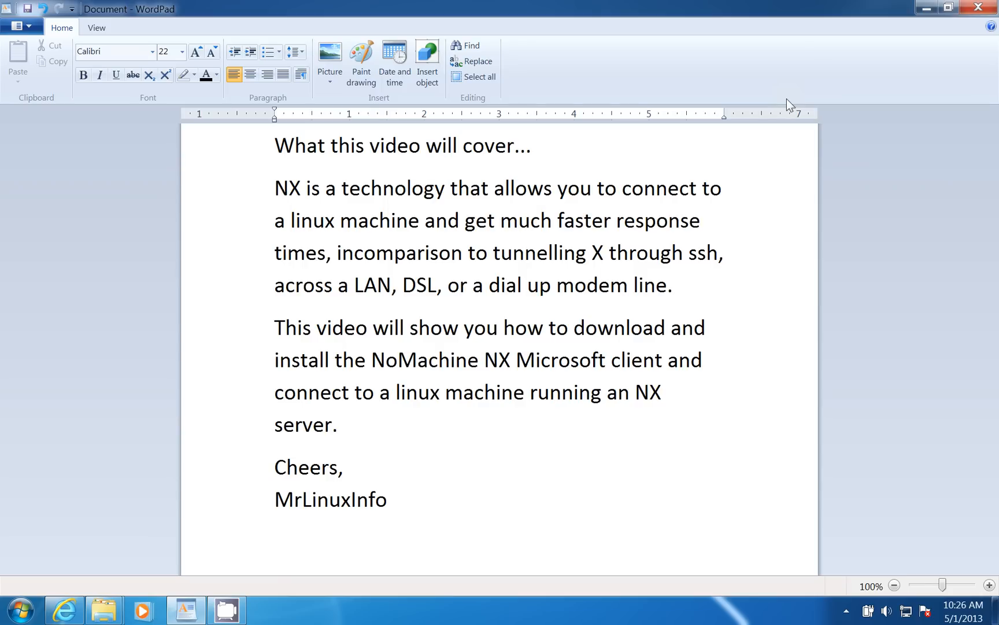
left_click(724, 252)
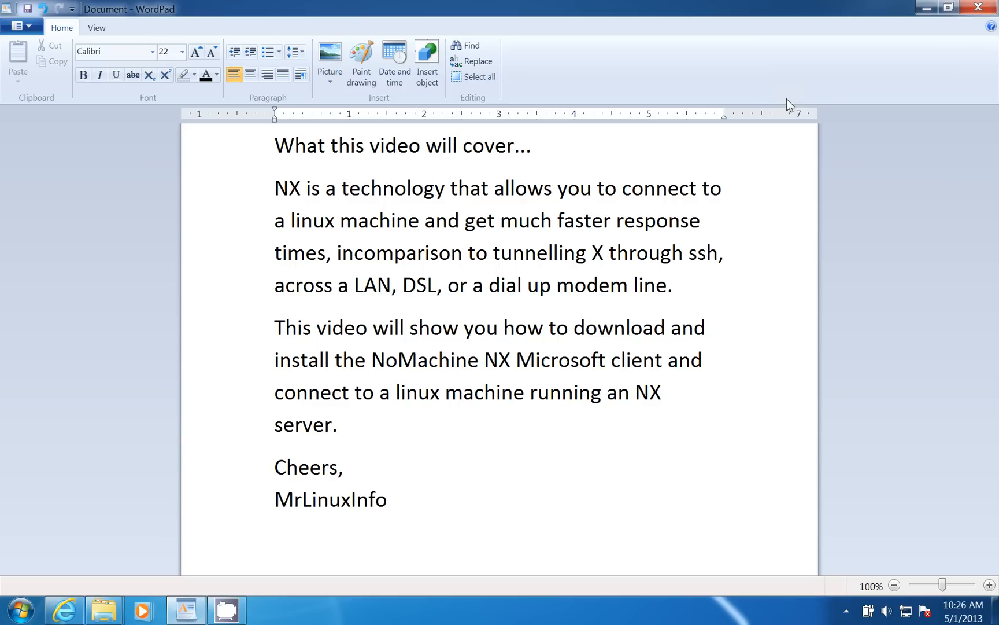
left_click(725, 252)
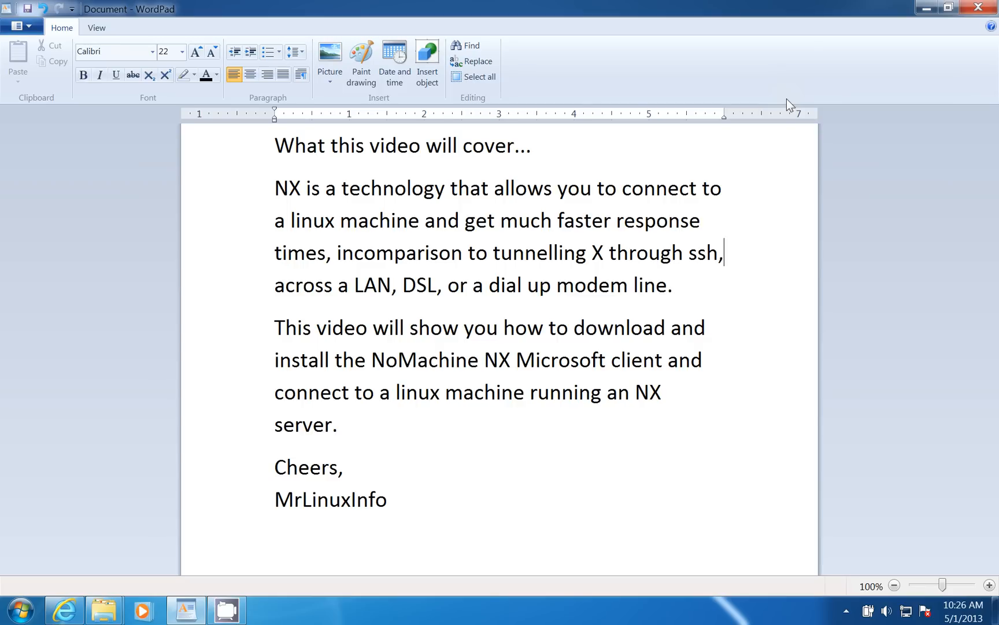
mouse_move(895, 29)
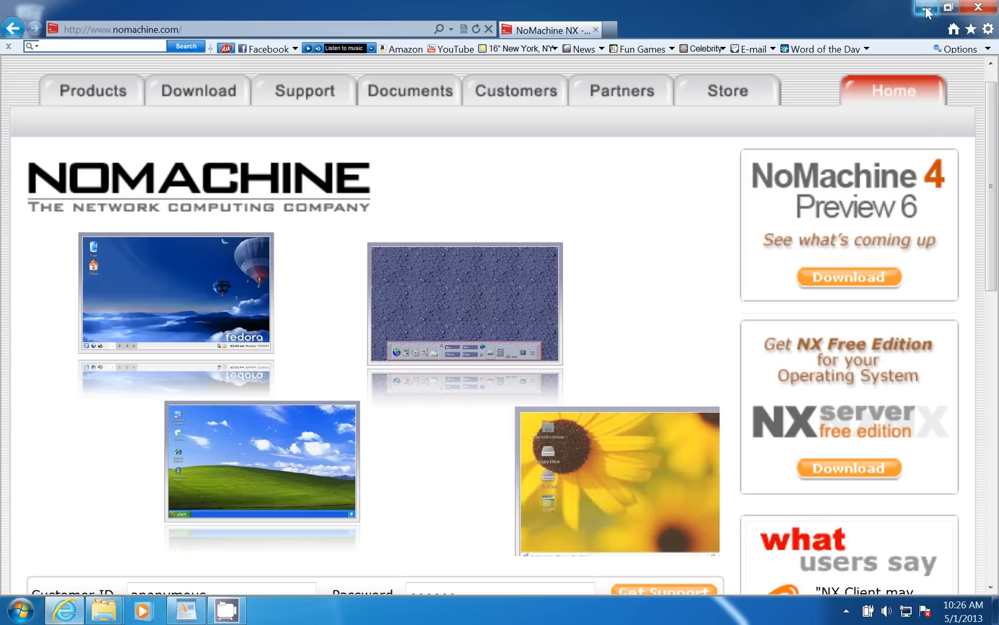
mouse_move(927, 7)
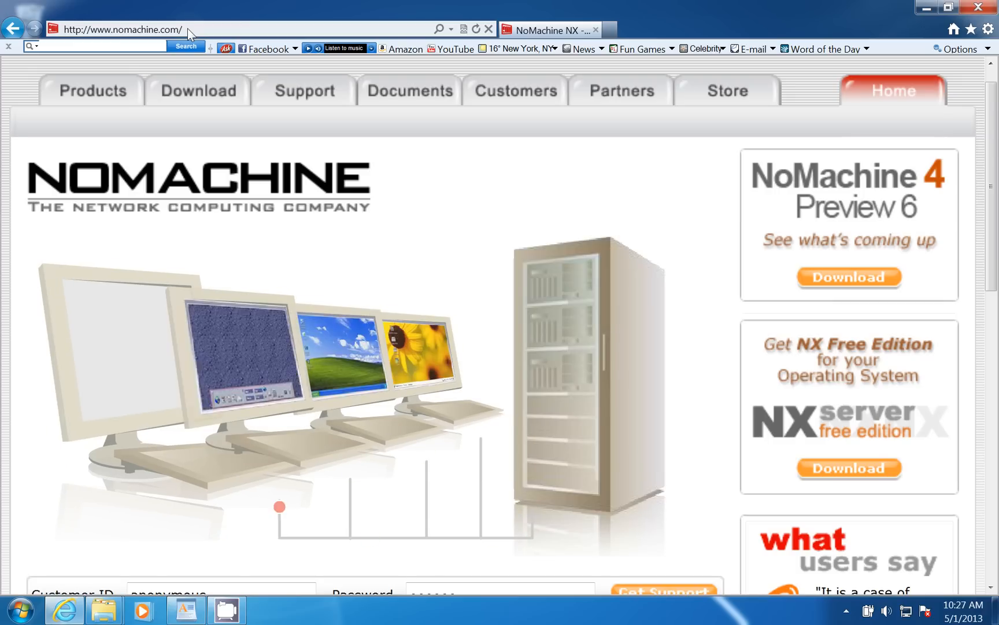
mouse_move(197, 91)
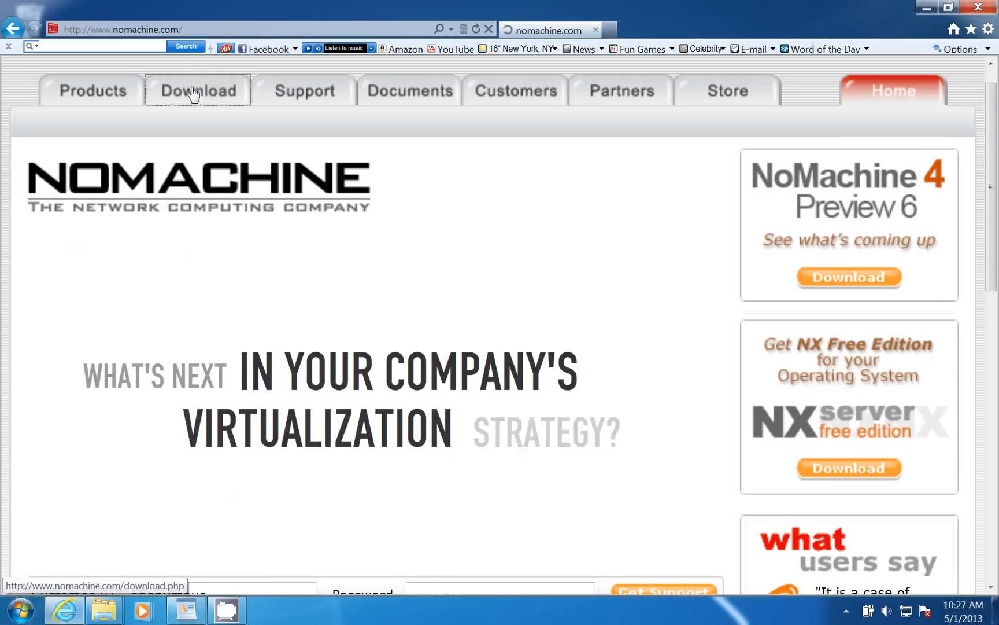
left_click(197, 89)
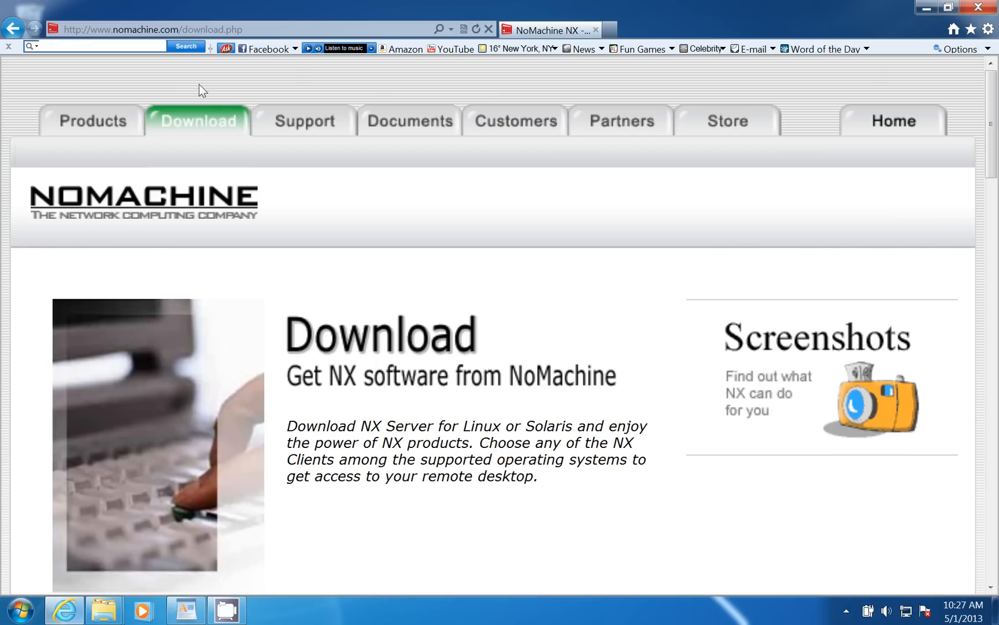
mouse_move(980, 86)
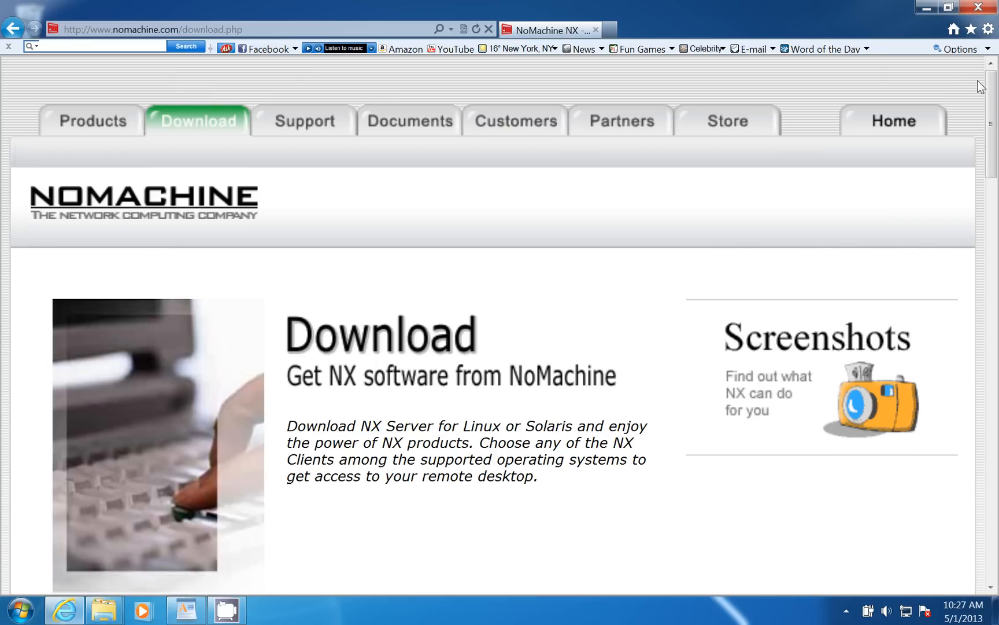
Scroll down to the NX Client Products listing for NX Client for Windows.
scroll("down", 3)
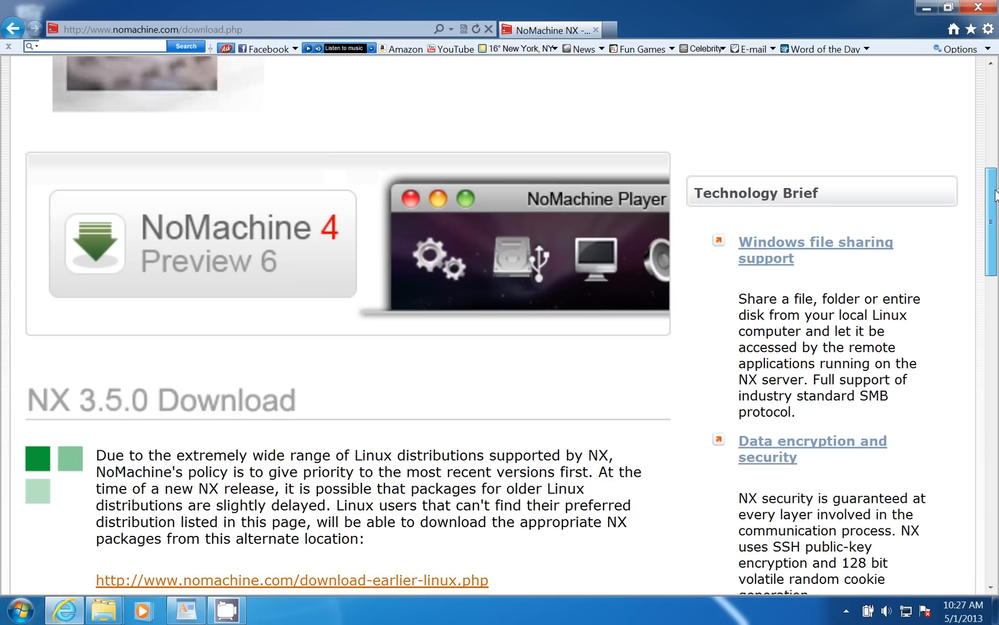
scroll("down", 3)
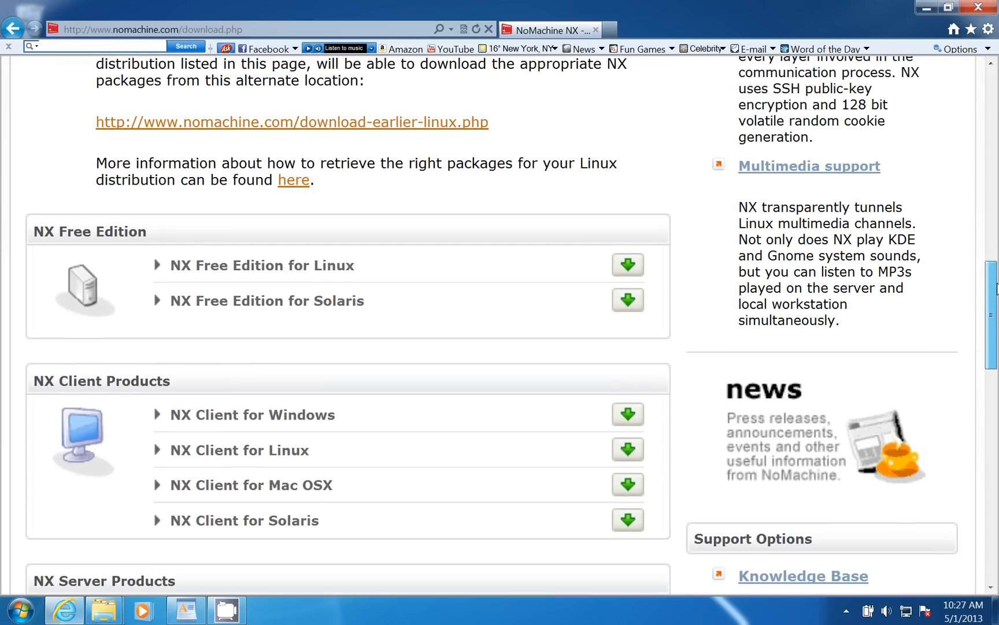
mouse_move(275, 415)
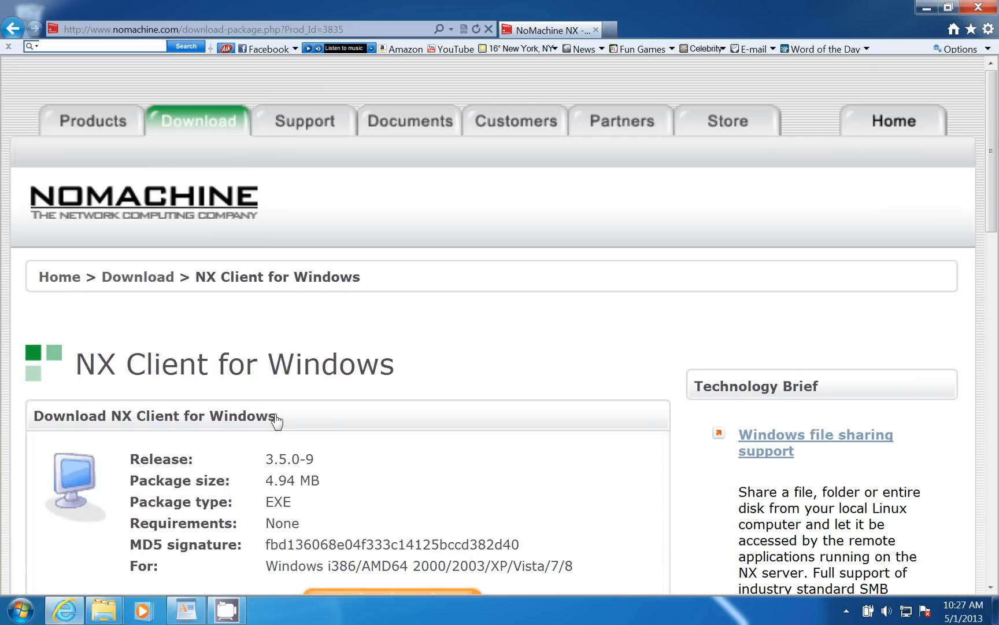
mouse_move(928, 67)
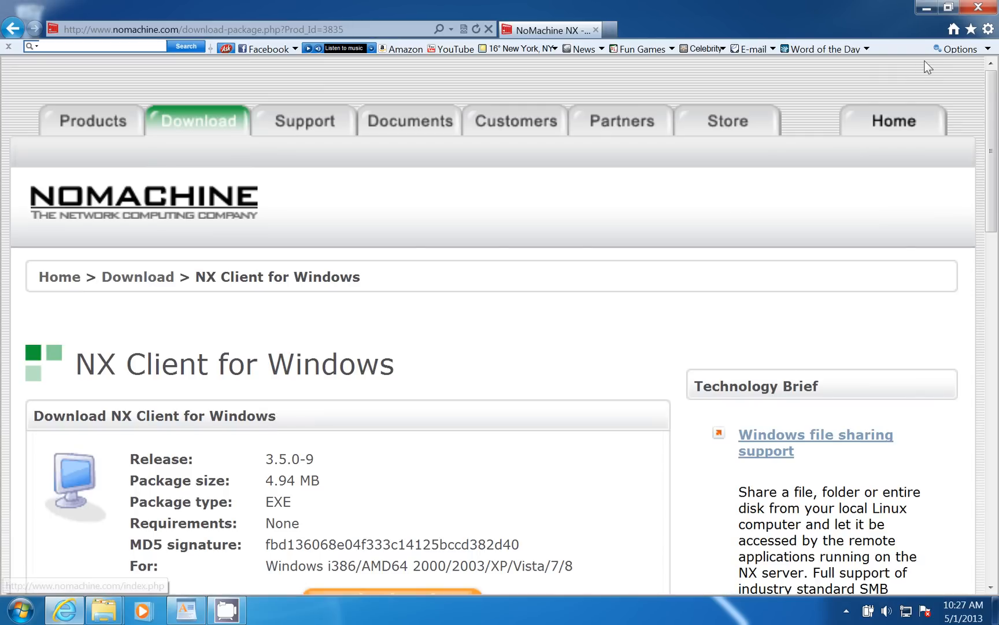
scroll("down", 3)
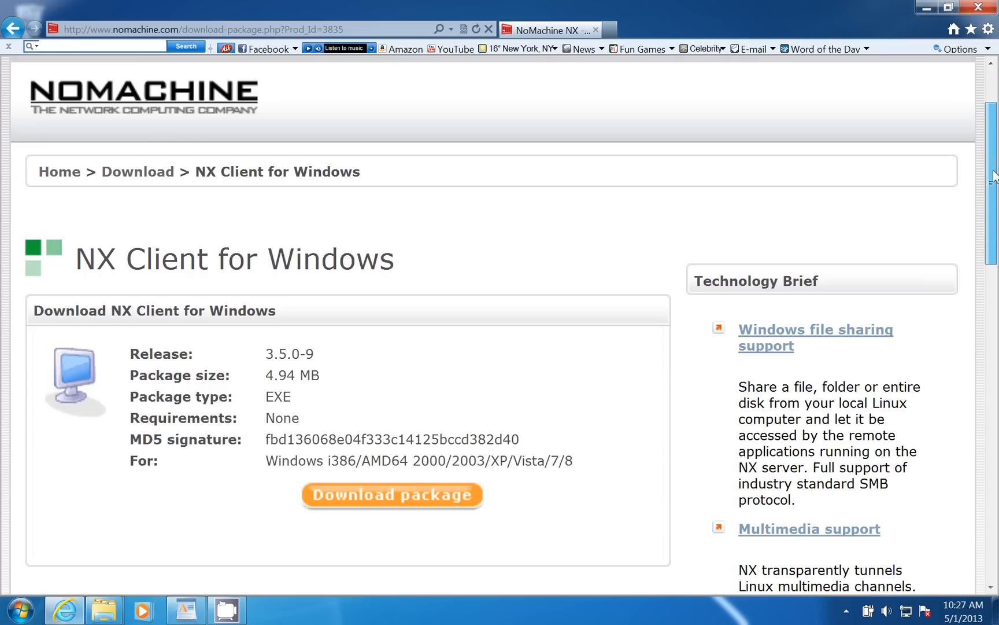
scroll("down", 3)
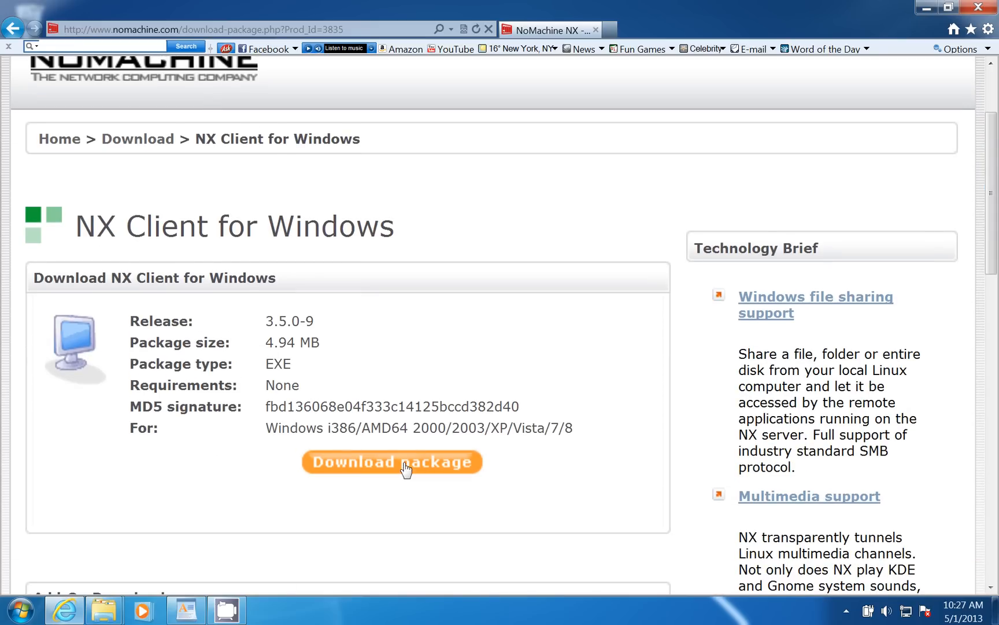
Download the NX Client for Windows package and run the installer from the notification bar.
left_click(392, 462)
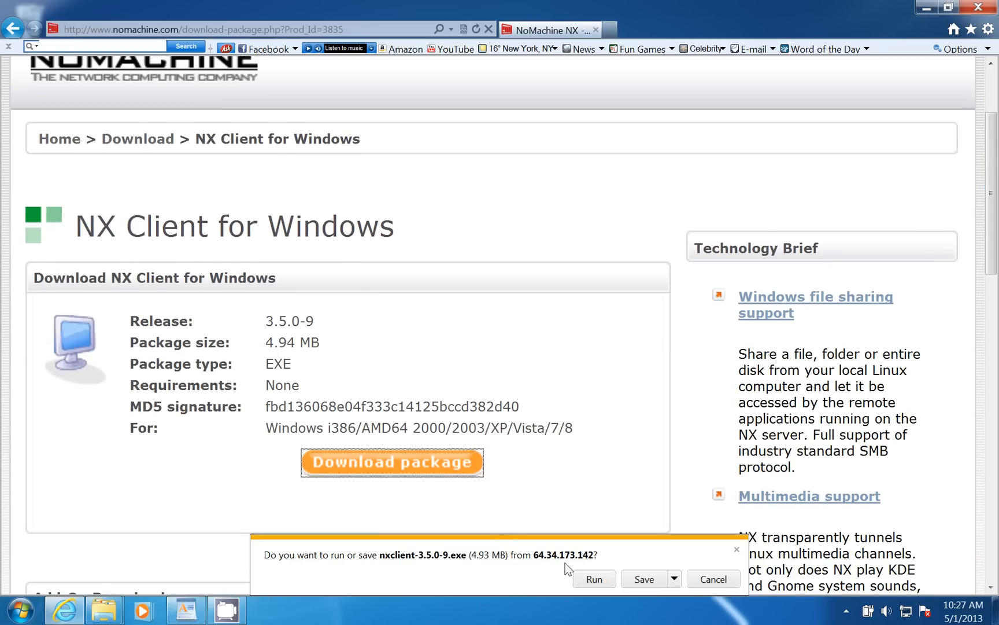
left_click(593, 578)
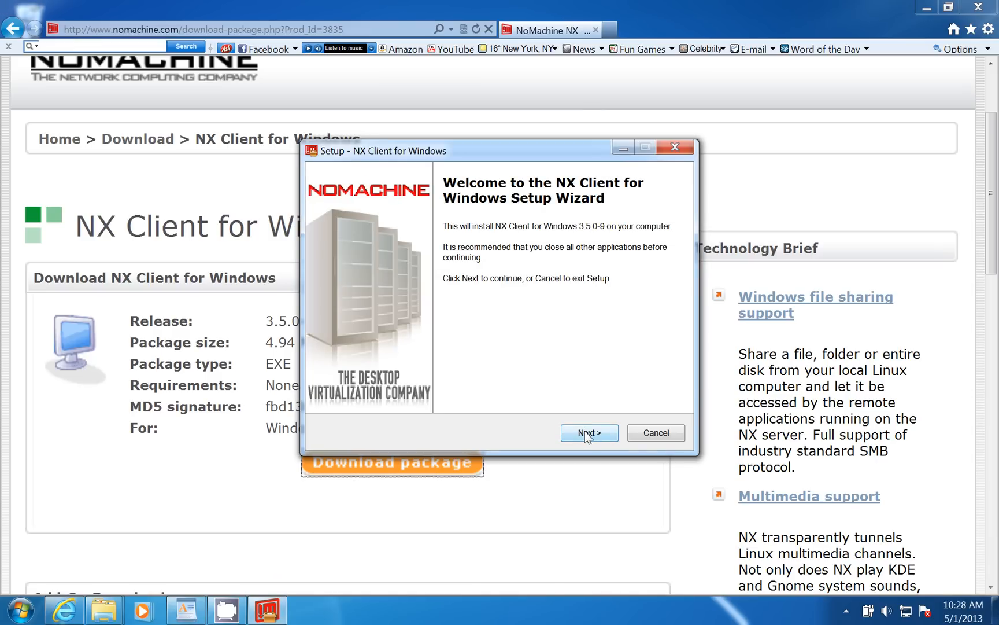
Install NX Client 3.5.0-9 with default folder, shortcuts and desktop icon, then finish setup.
left_click(588, 433)
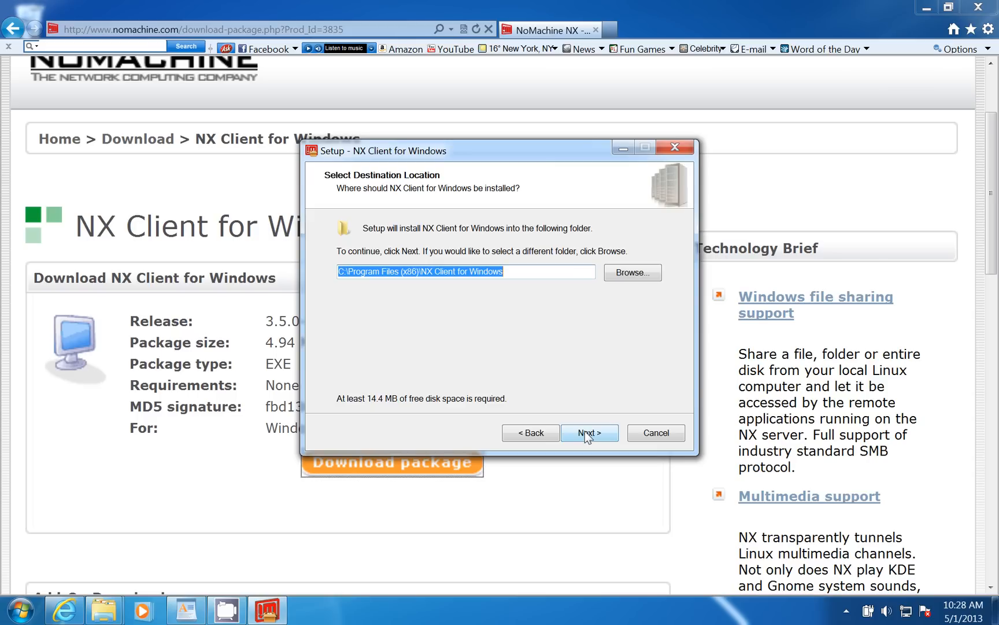
left_click(589, 432)
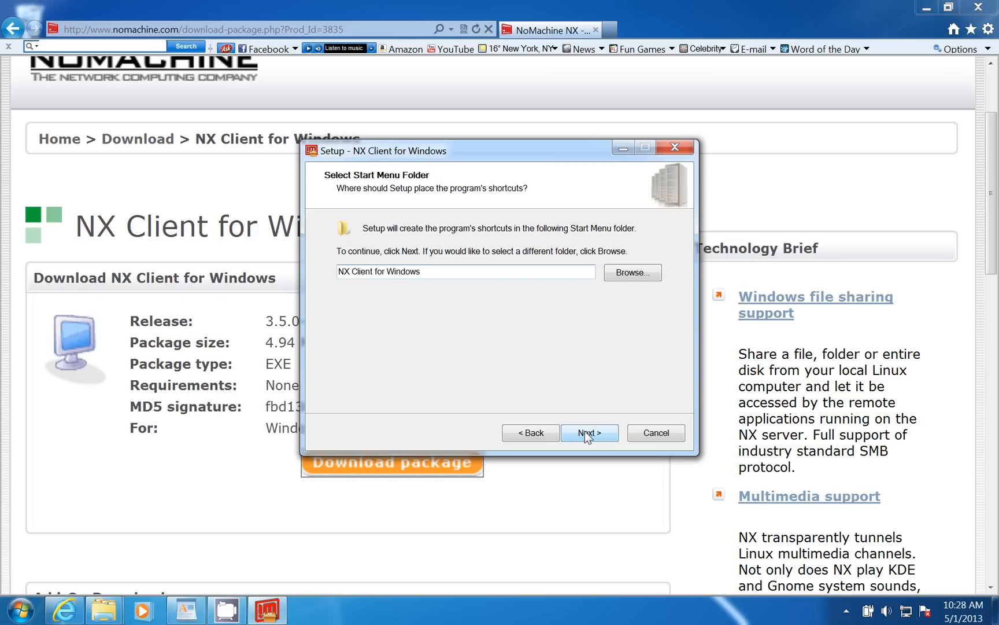
left_click(589, 433)
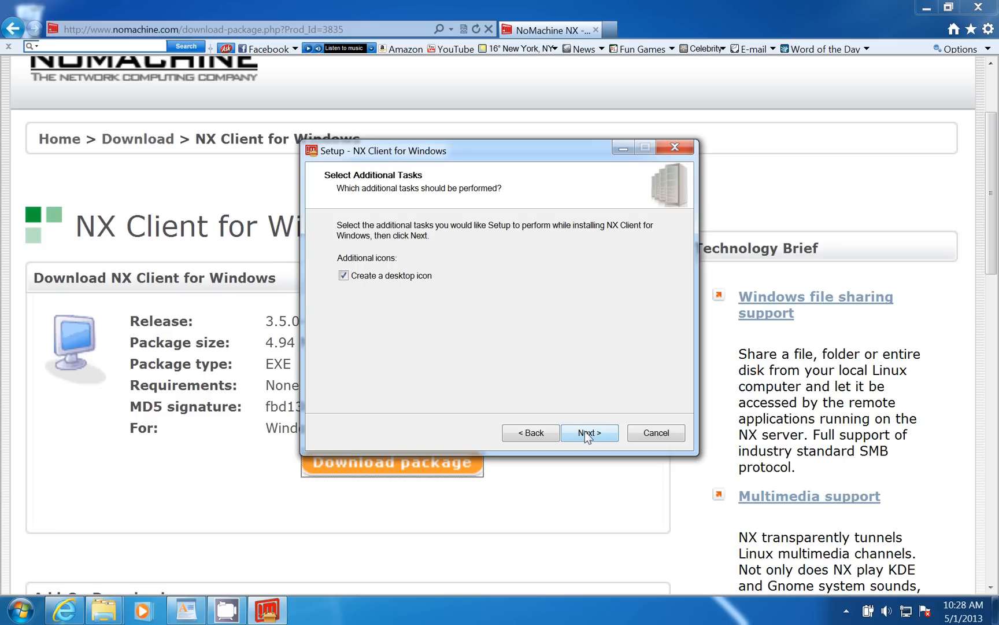
left_click(589, 432)
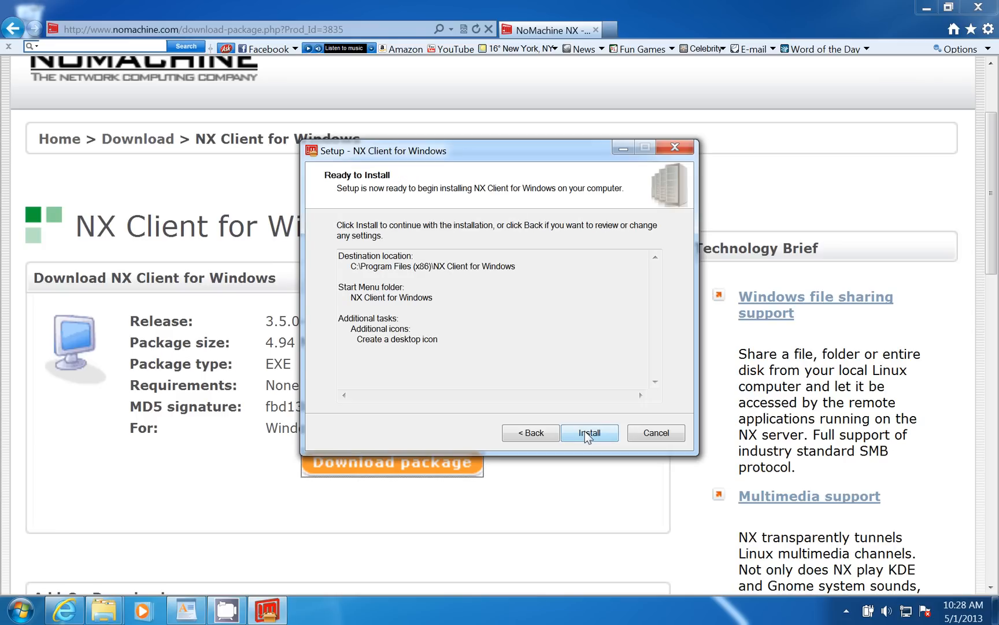
left_click(588, 433)
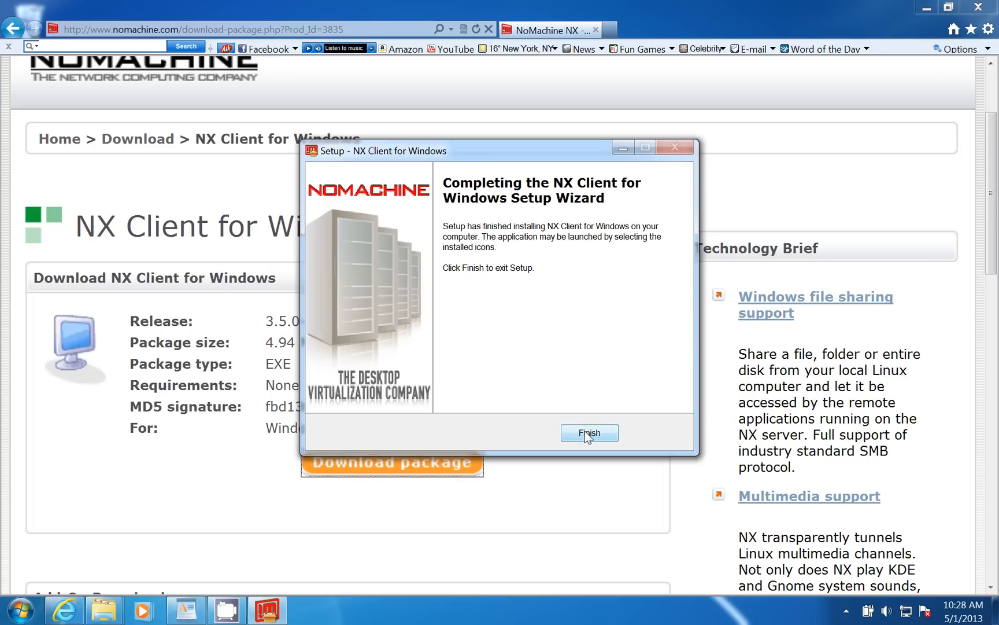
left_click(588, 433)
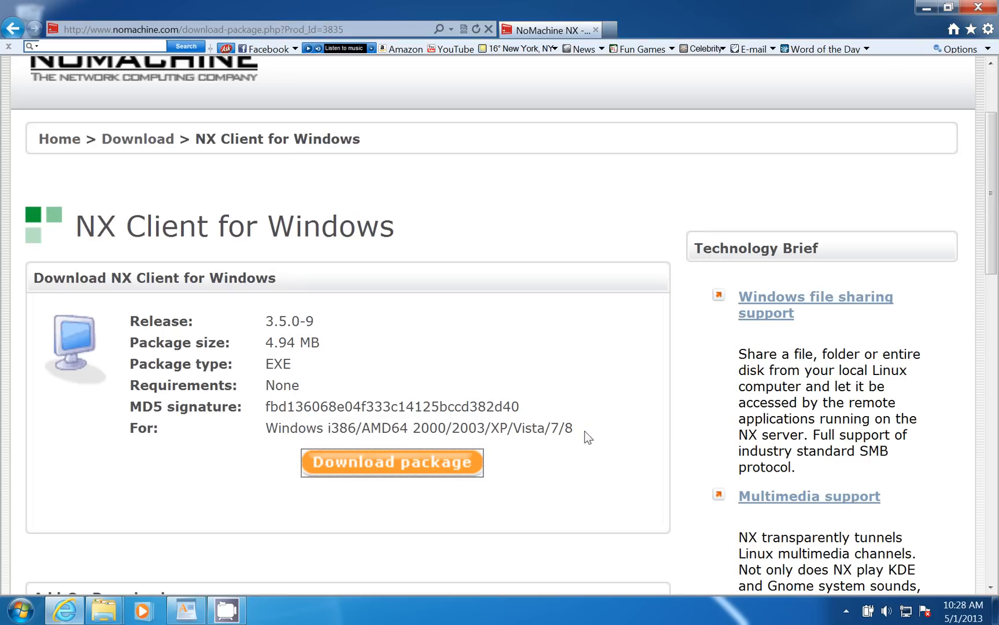
mouse_move(924, 9)
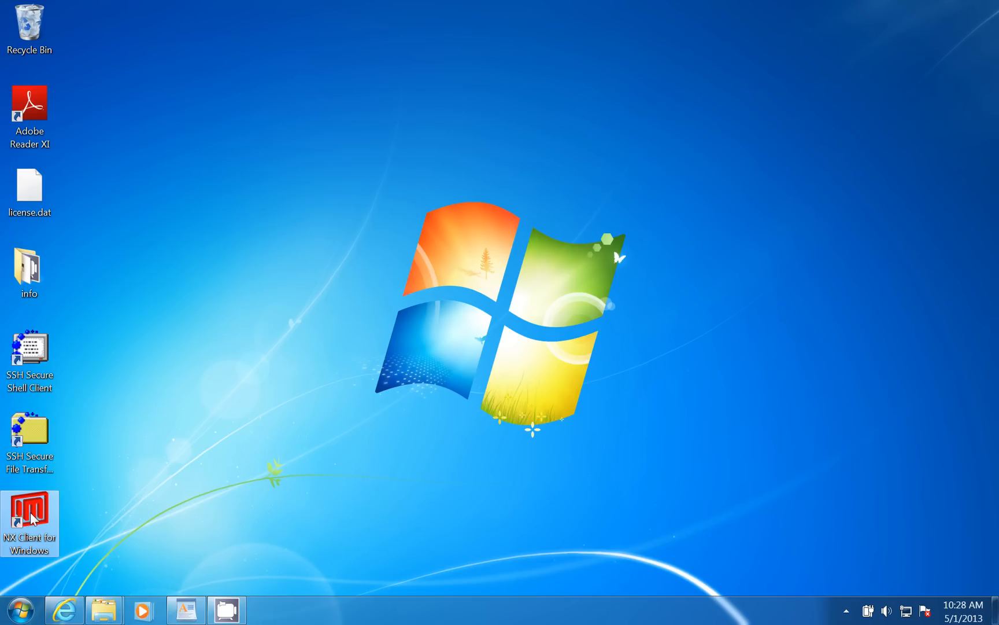
double_click(29, 520)
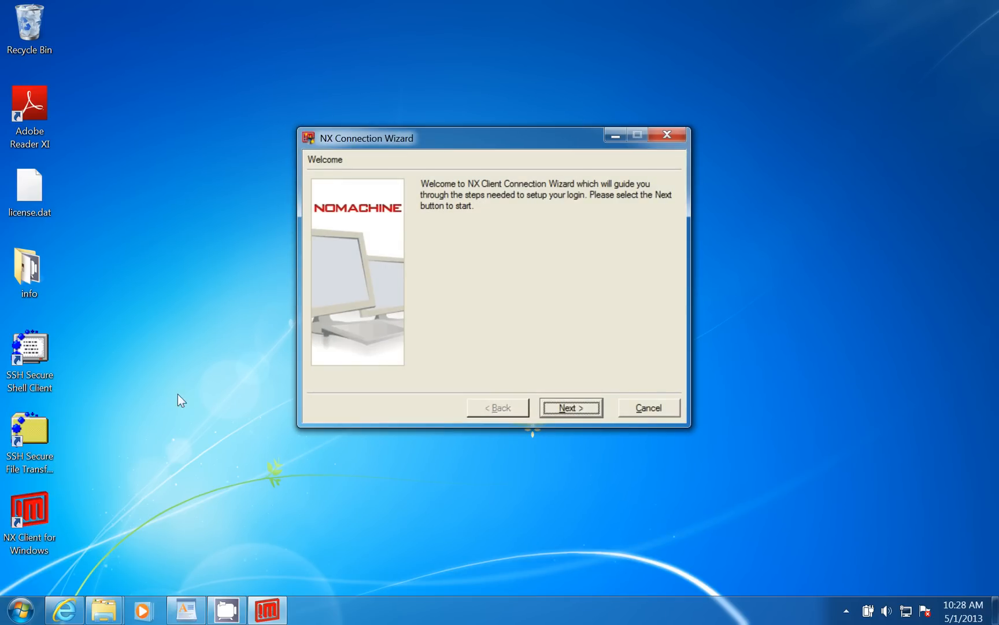
mouse_move(344, 176)
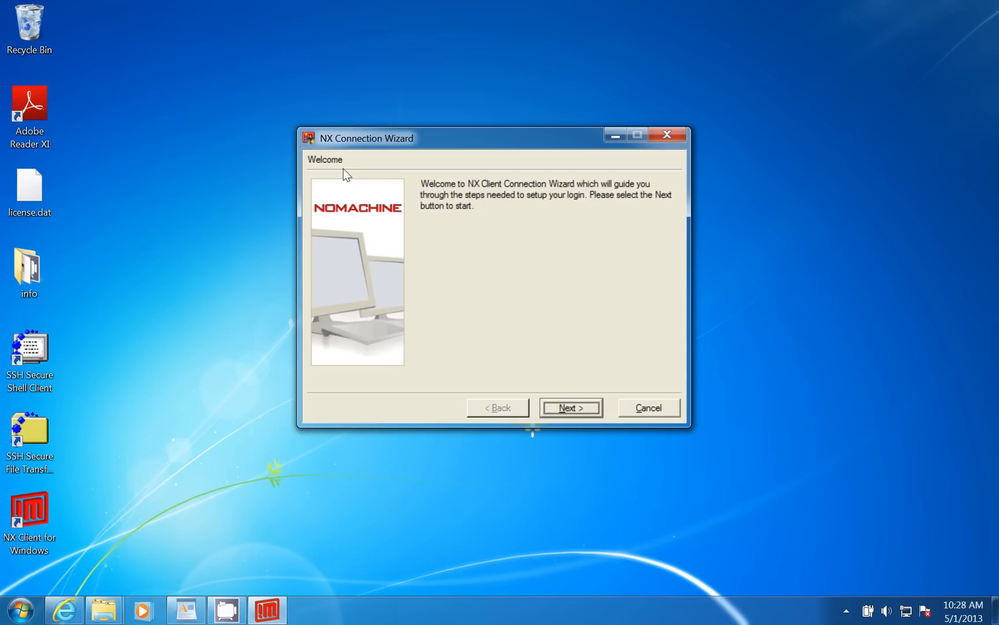
mouse_move(373, 265)
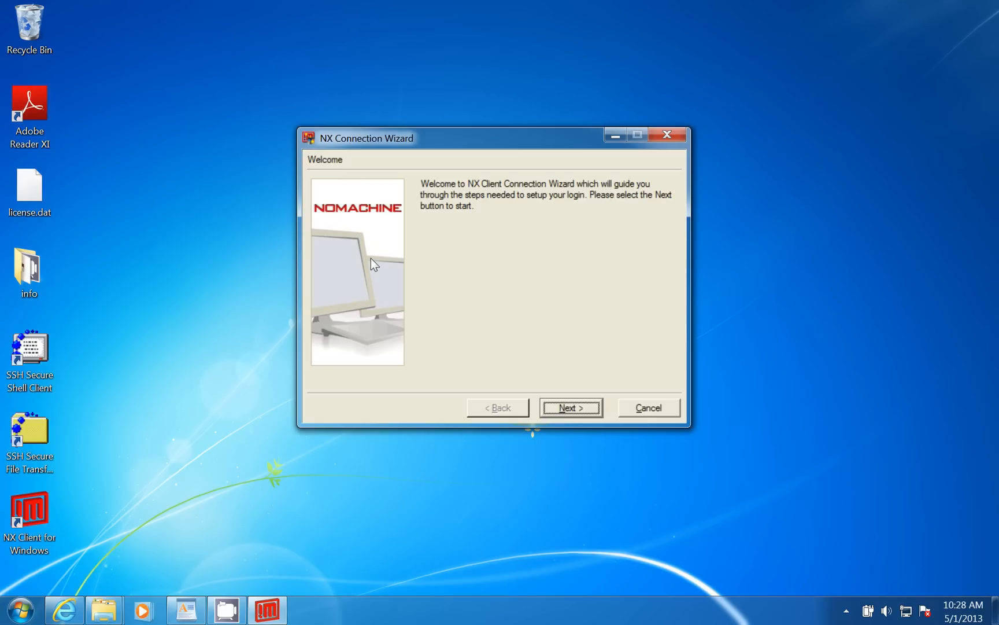
mouse_move(382, 277)
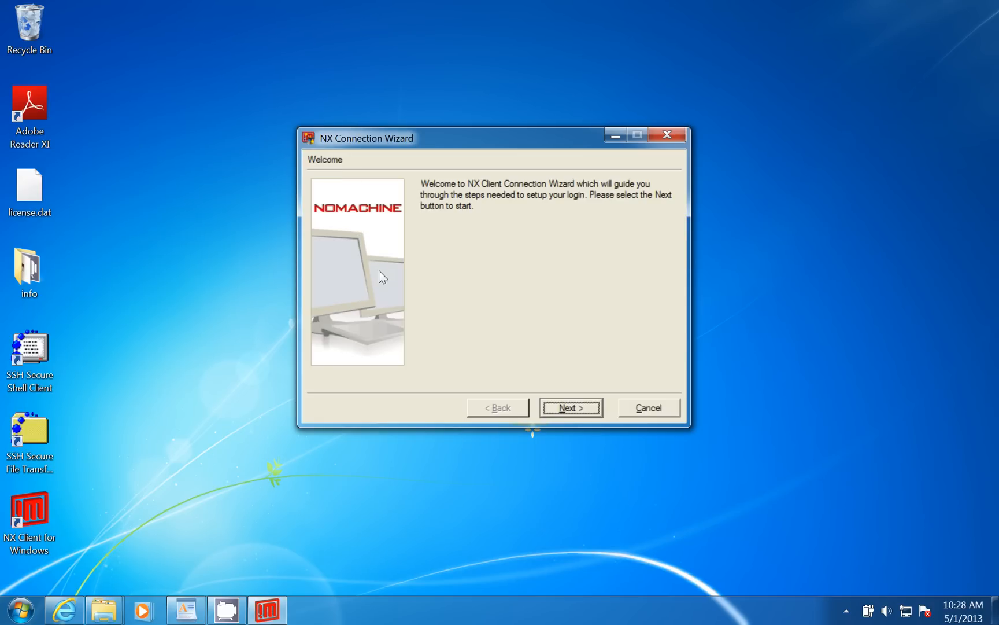
left_click(570, 407)
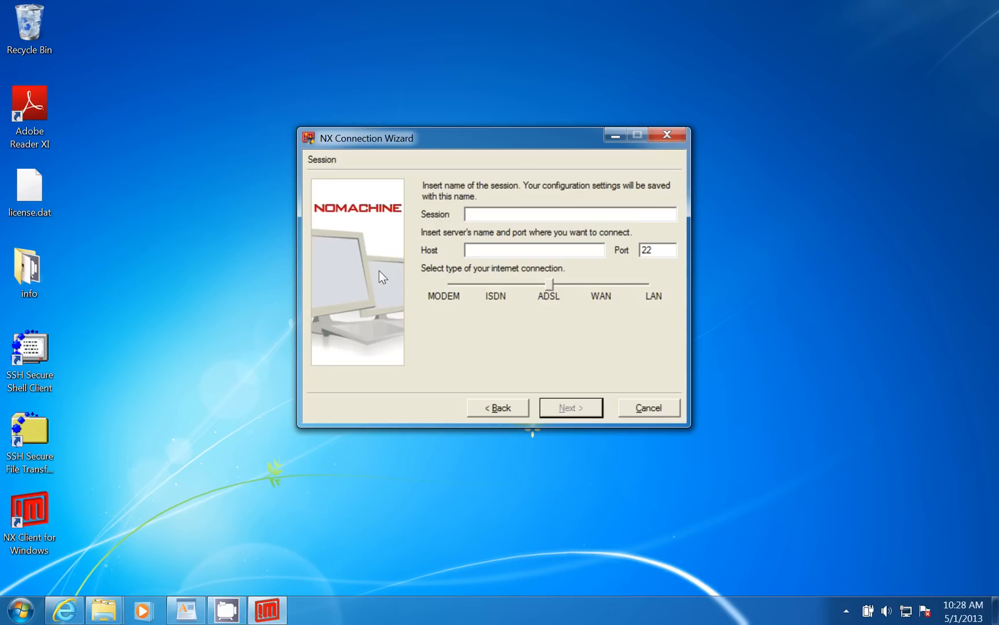
left_click(569, 213)
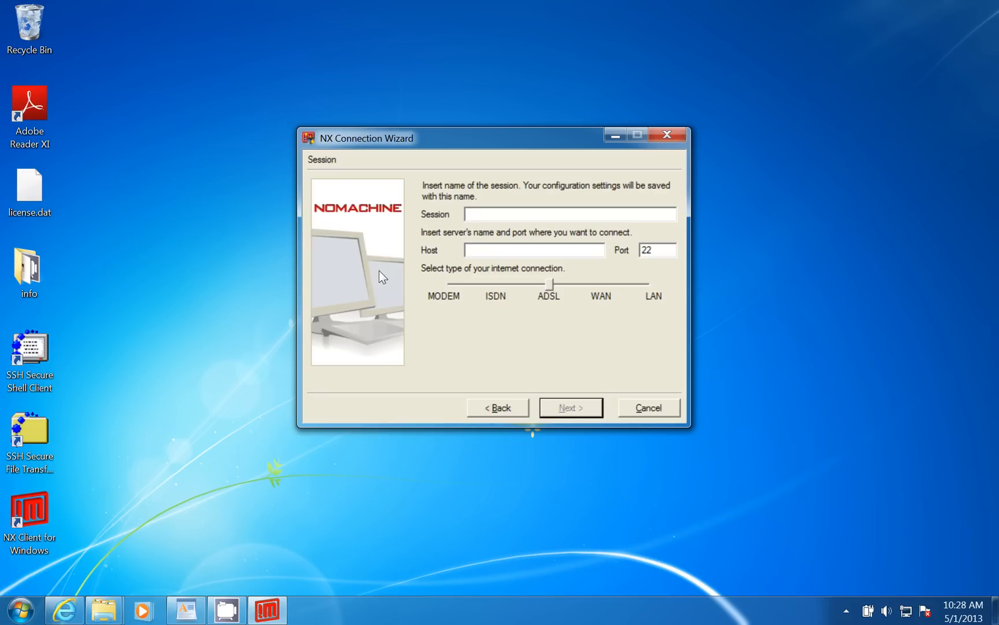
left_click(569, 214)
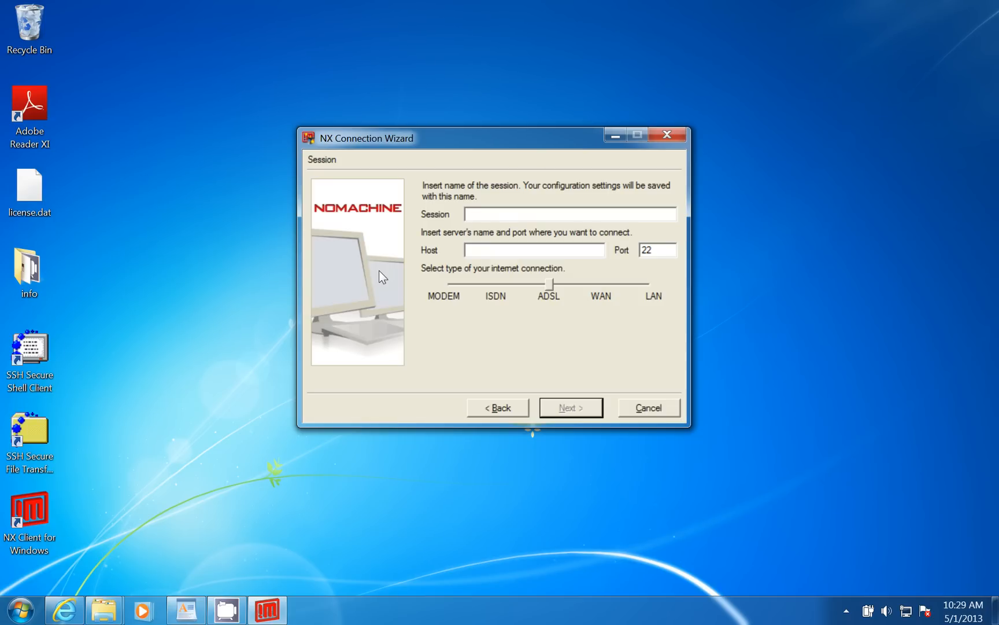
Enter 192.168.1.100 as the session name in the Connection Wizard.
type("192.")
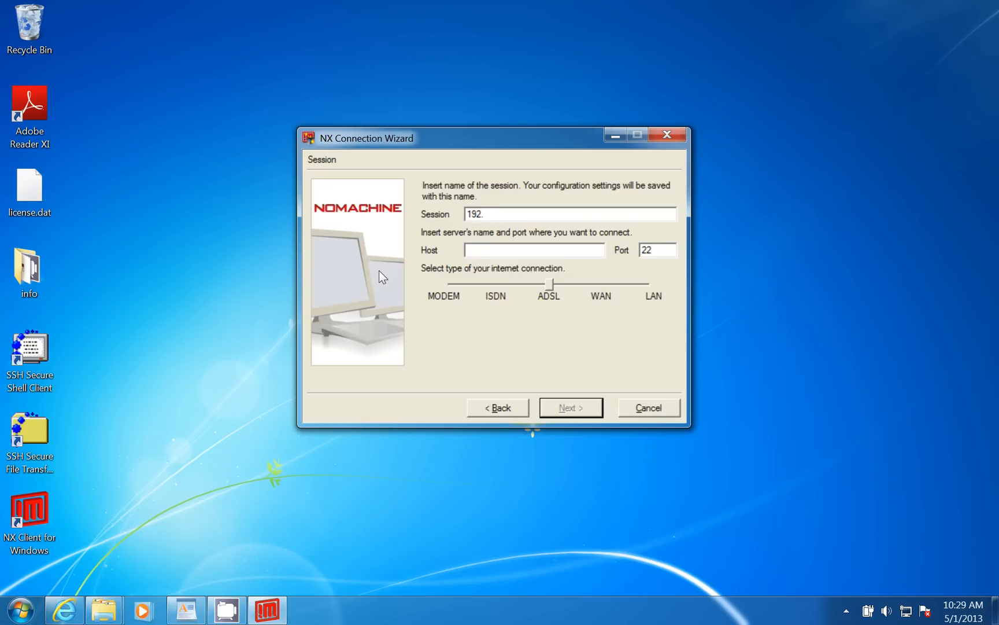
type("168")
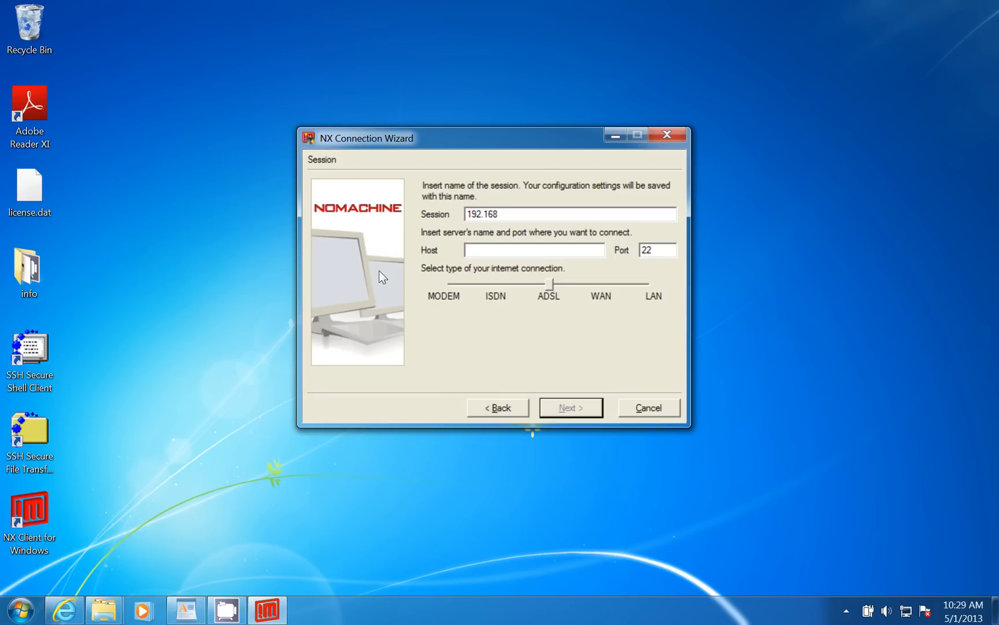
type(".1.")
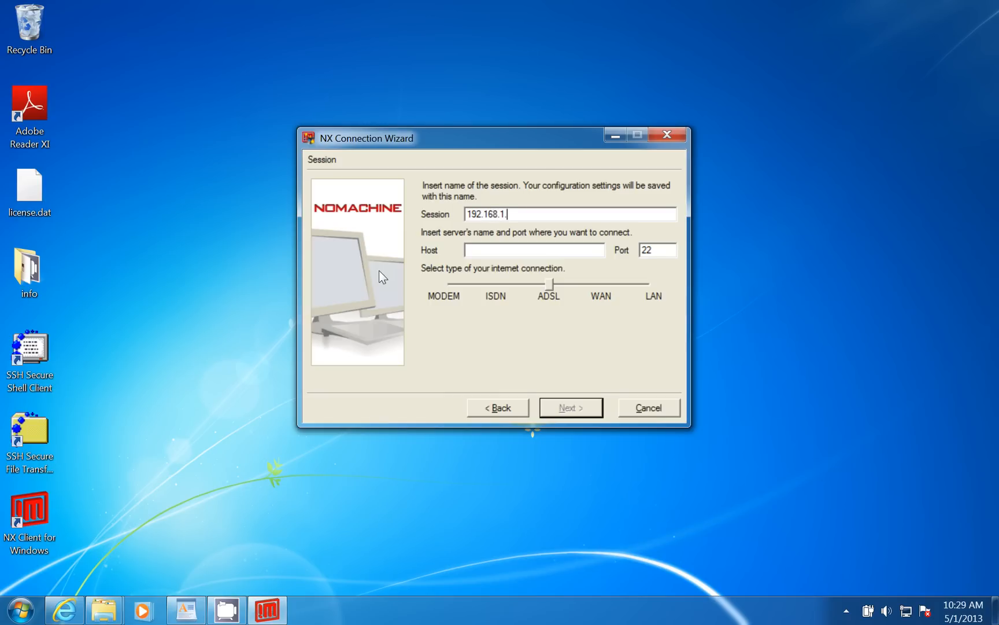
type("100")
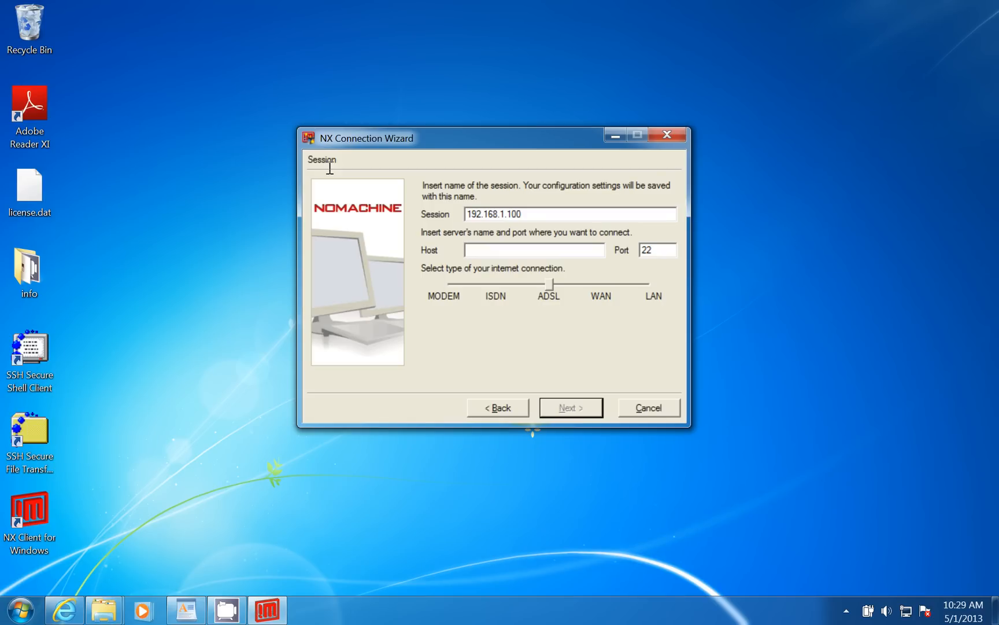
Enter 192.168.1.100 as the host address on port 22.
type("192.")
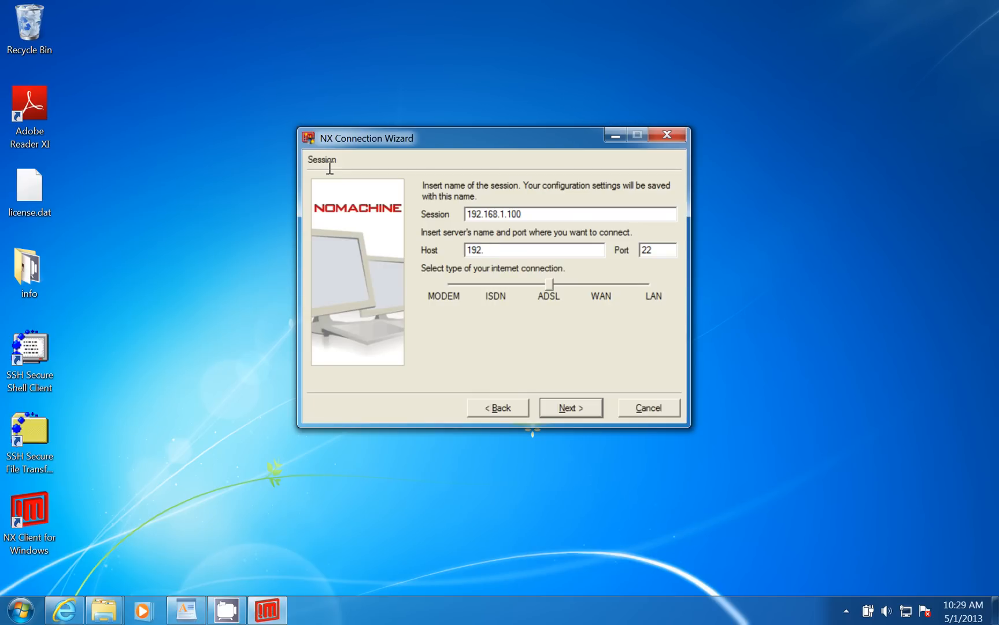
type("168")
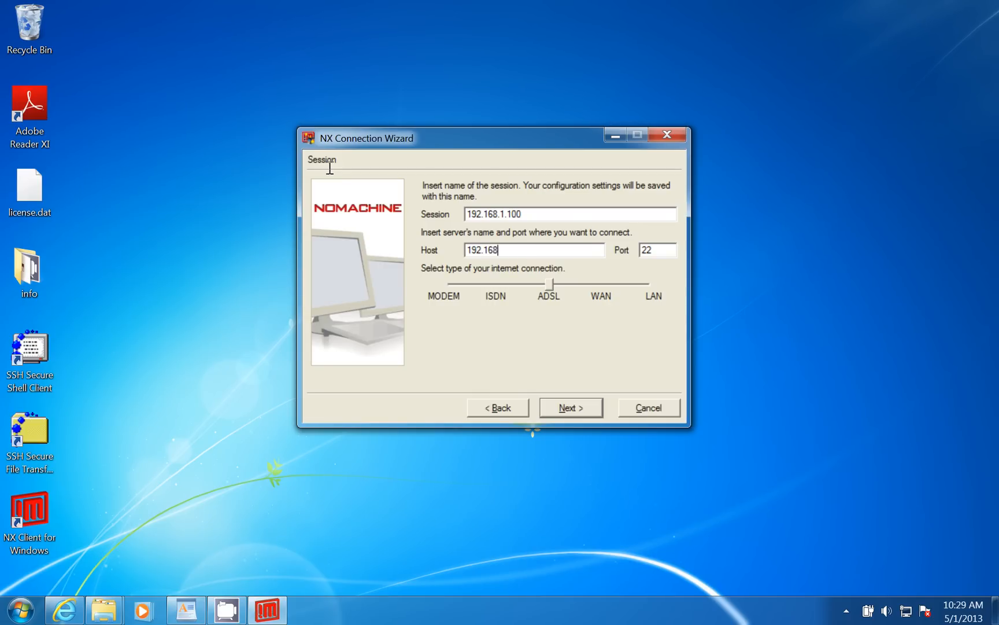
type(".1.1")
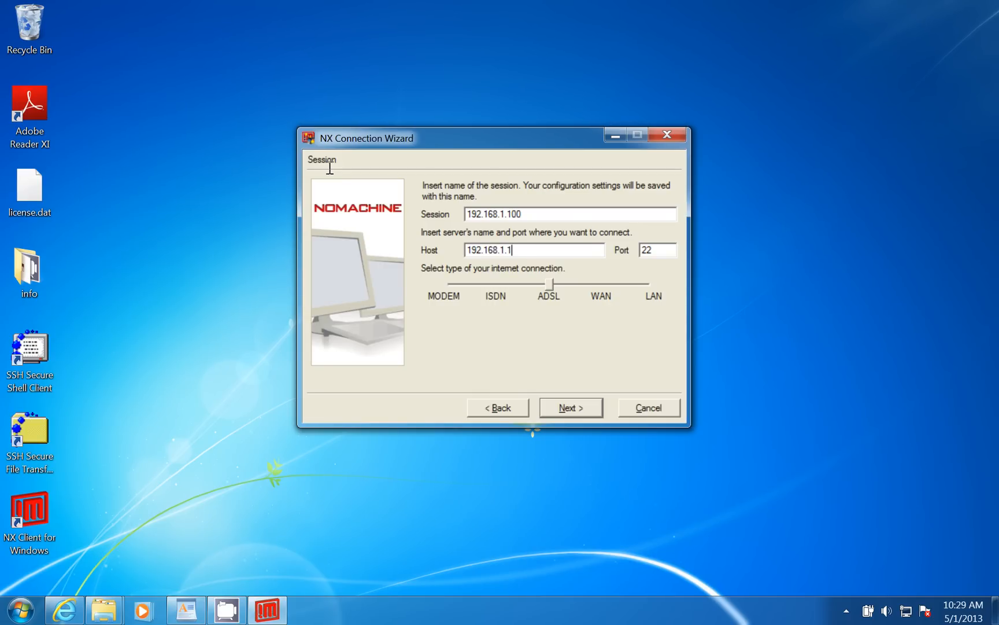
type("00")
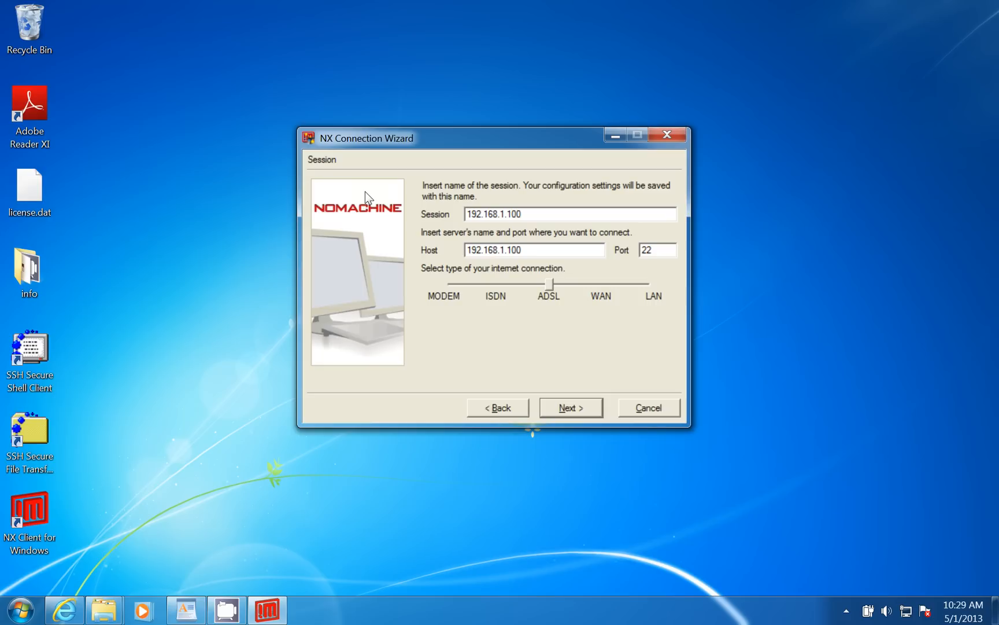
Set the connection type slider to LAN.
left_click(534, 249)
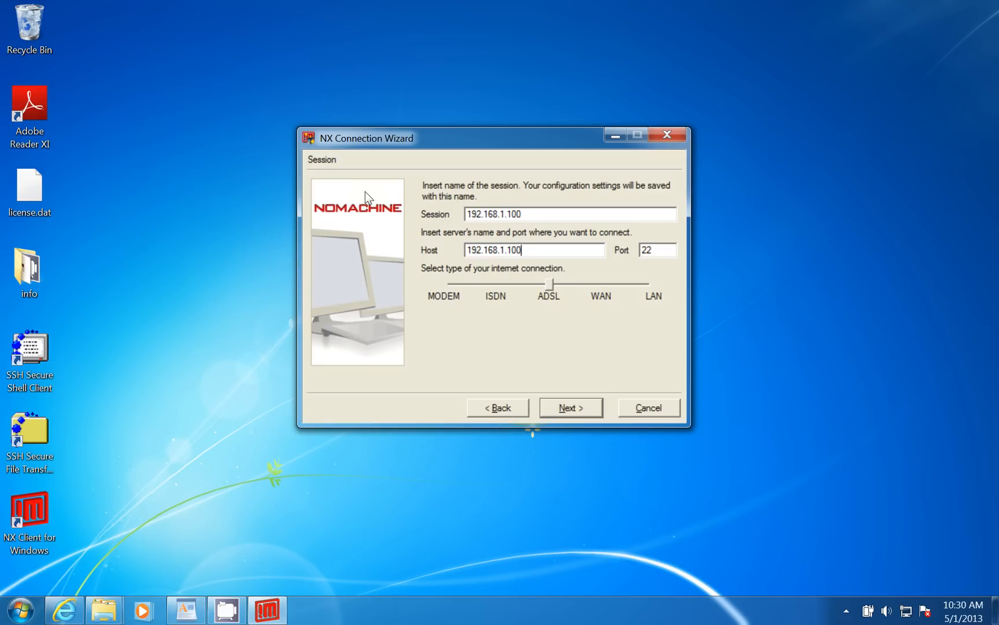
mouse_move(551, 309)
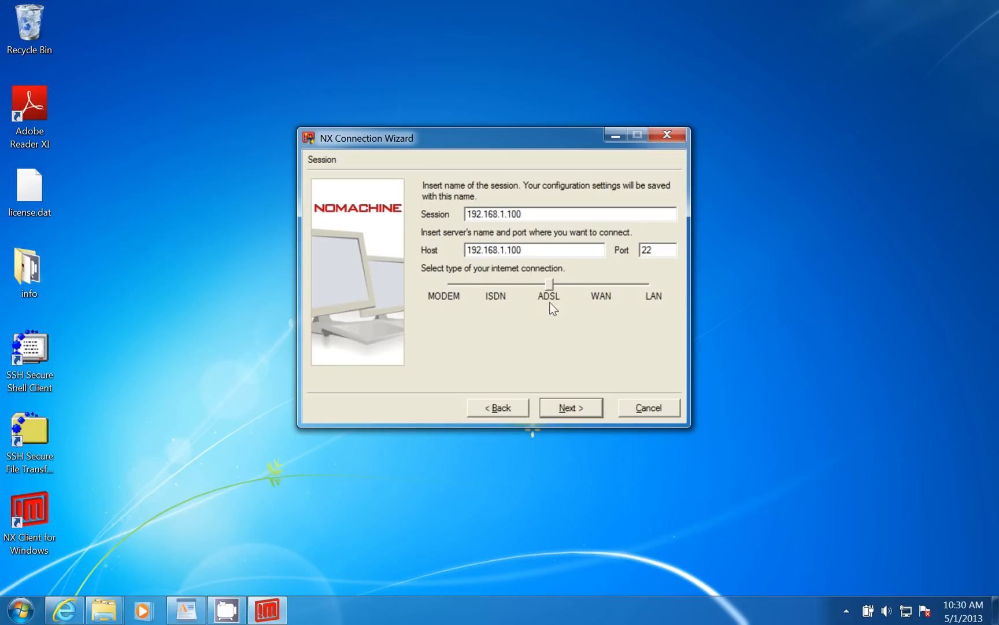
mouse_move(393, 201)
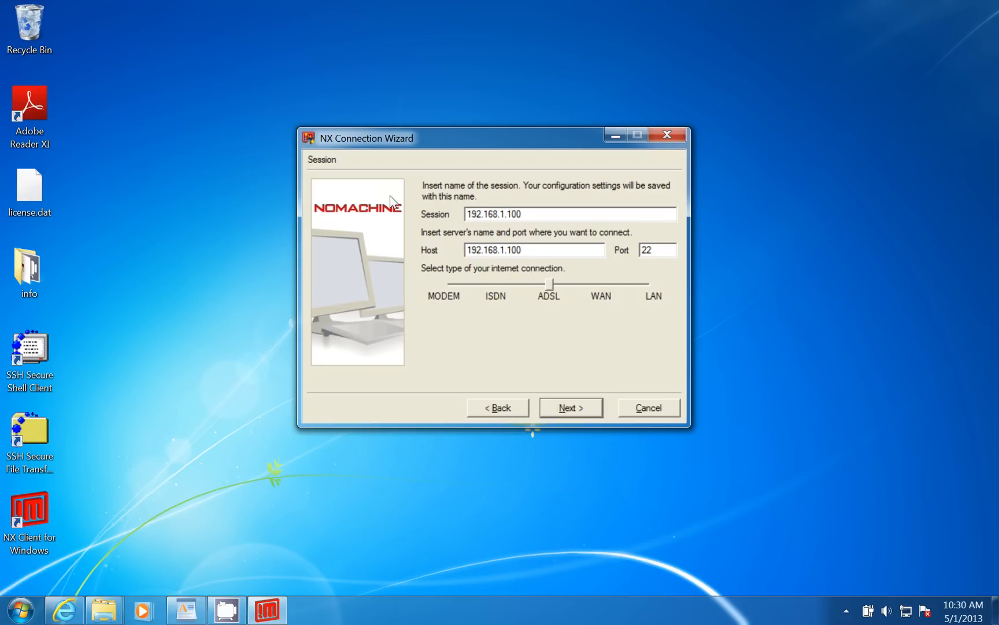
mouse_move(418, 200)
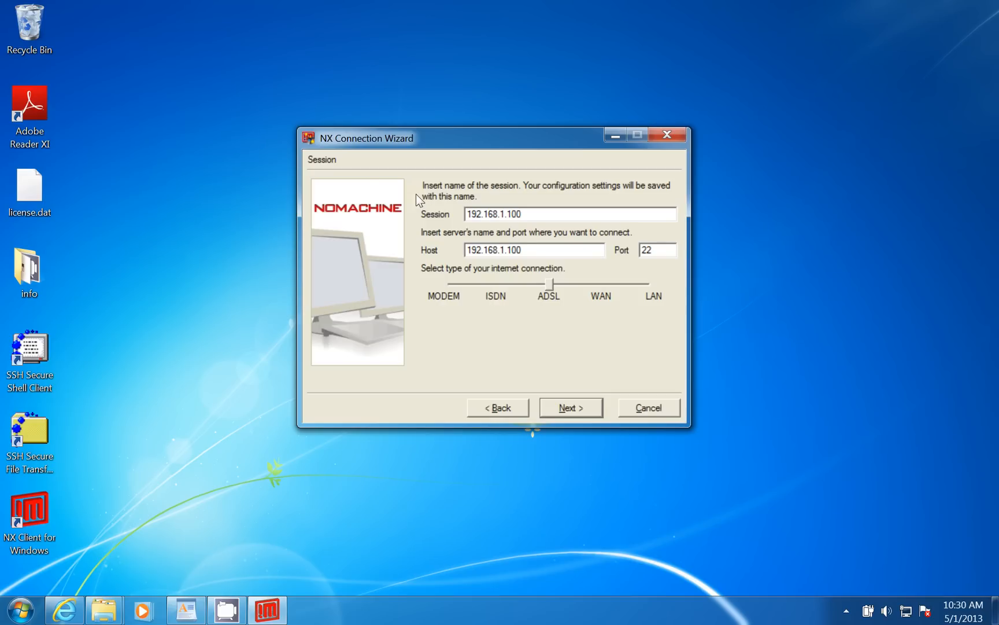
mouse_move(370, 195)
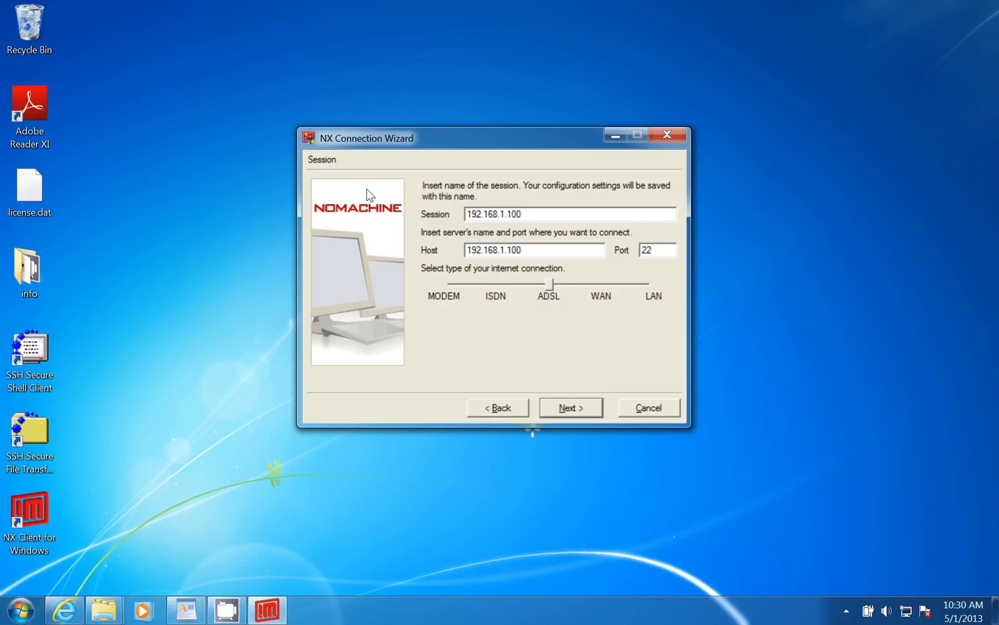
left_click(535, 250)
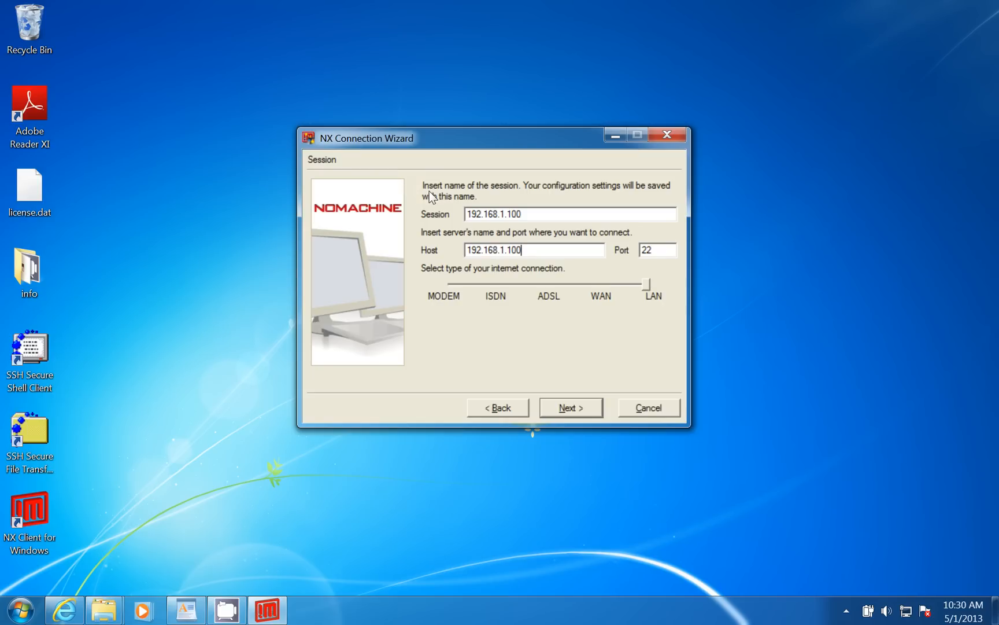
mouse_move(413, 217)
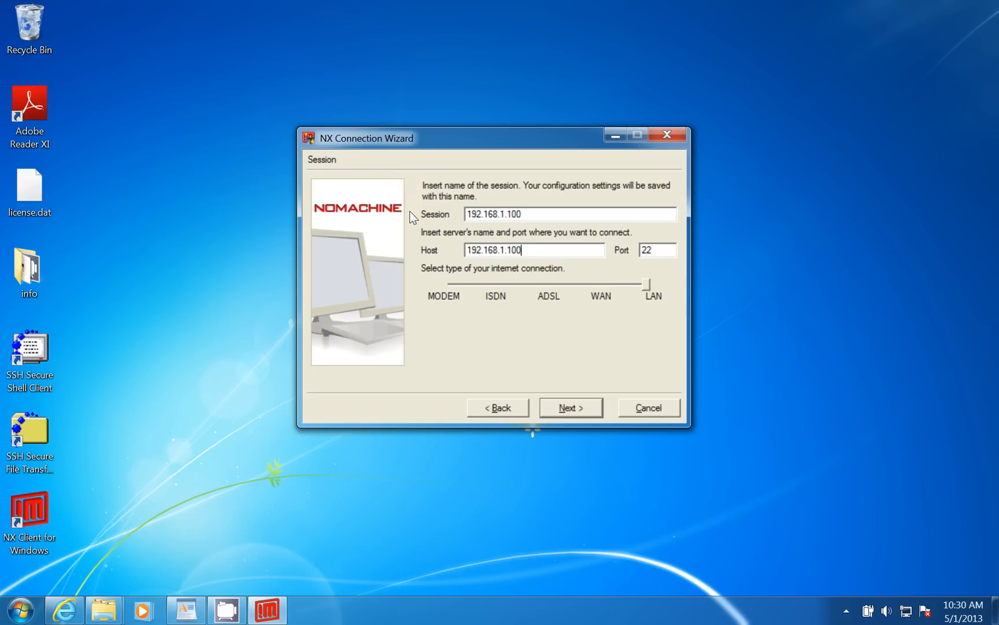
mouse_move(434, 196)
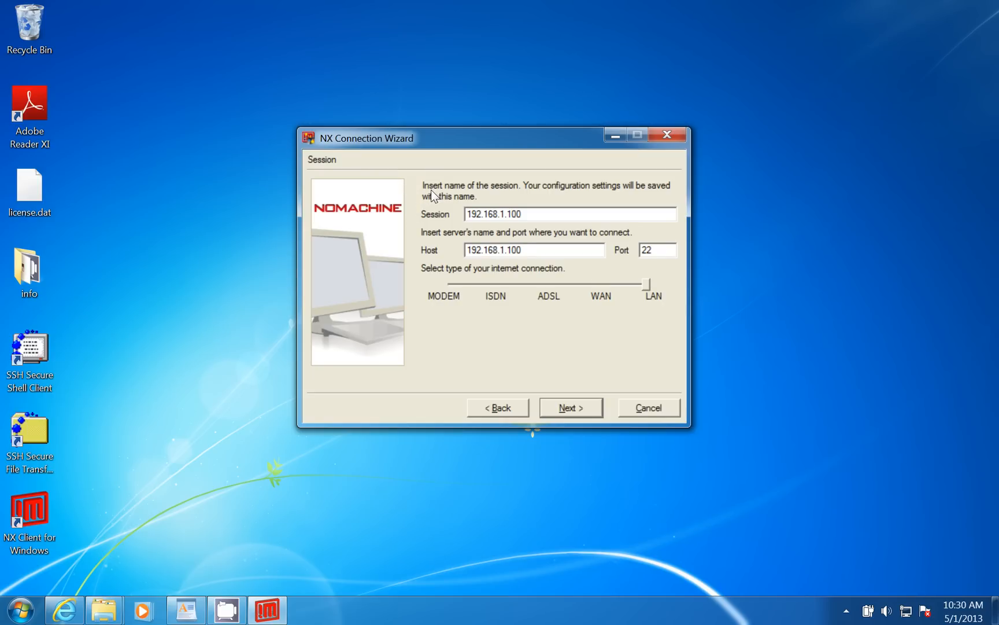
mouse_move(378, 277)
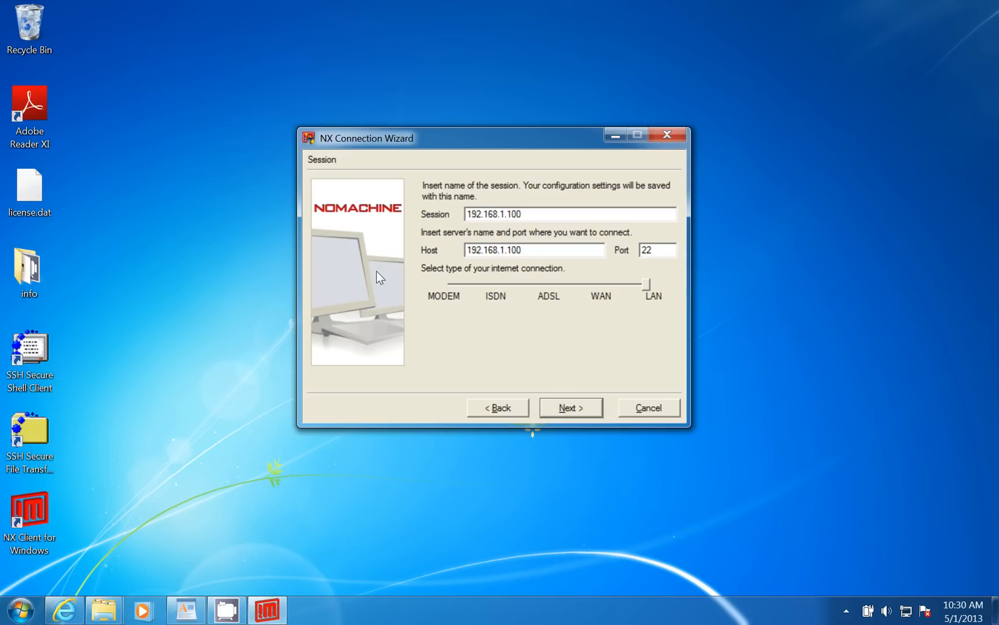
Choose a Unix GNOME desktop at 1024x768 and reach the configuration-completed page.
left_click(570, 407)
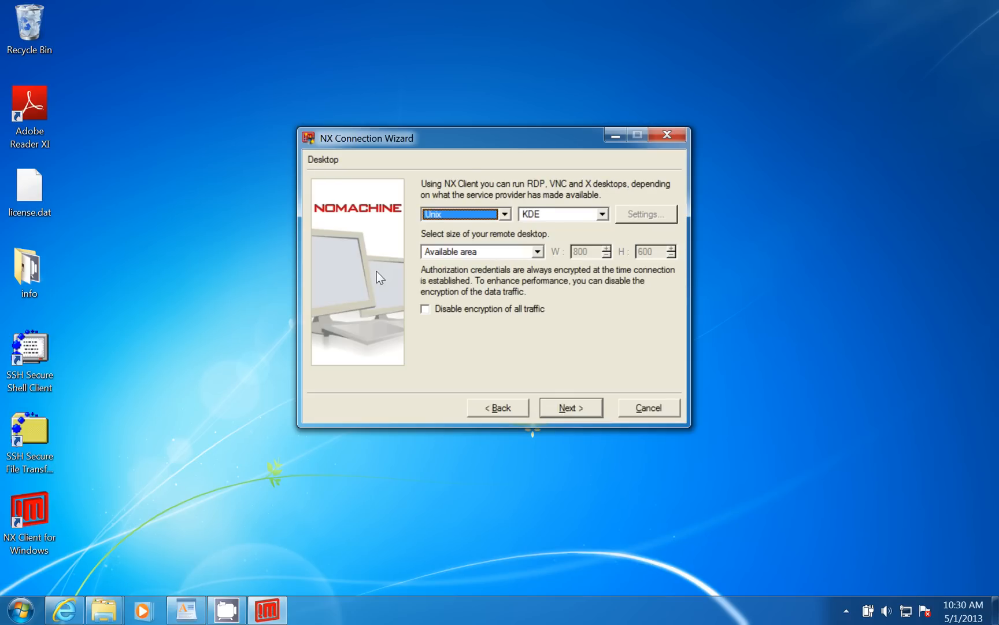
mouse_move(323, 147)
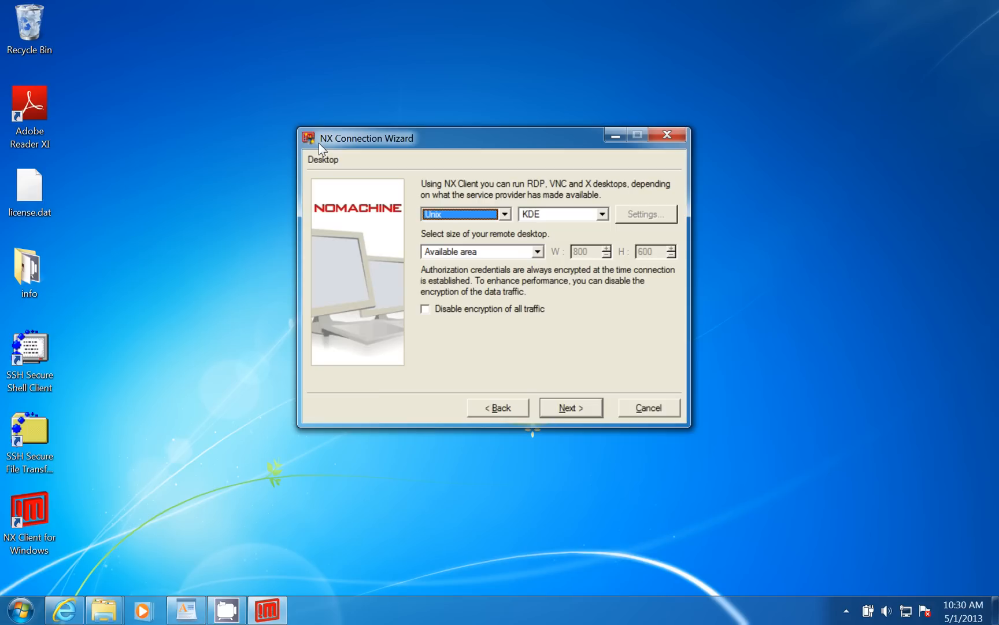
mouse_move(364, 145)
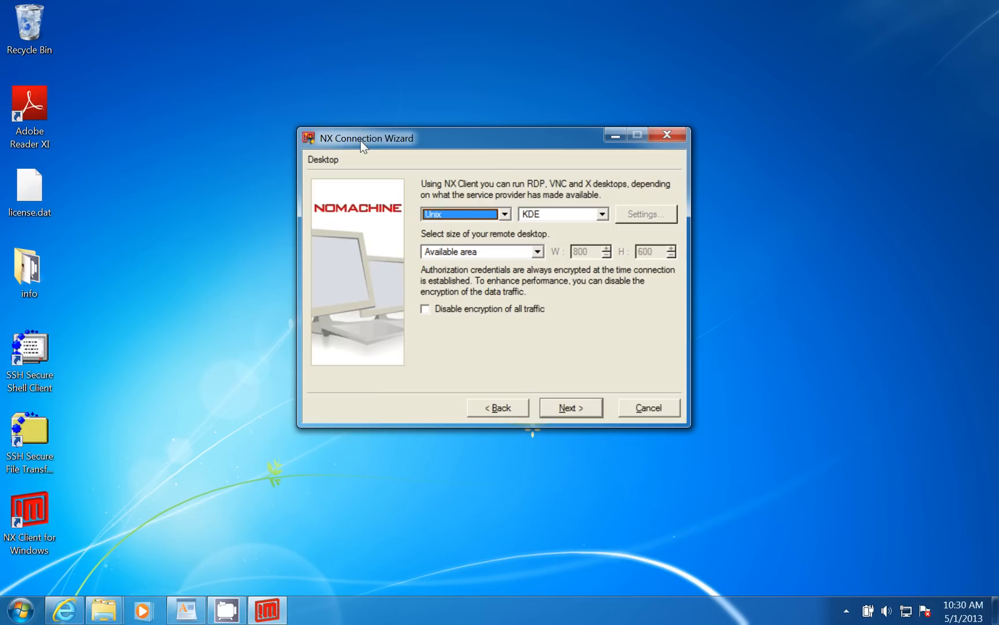
left_click(599, 213)
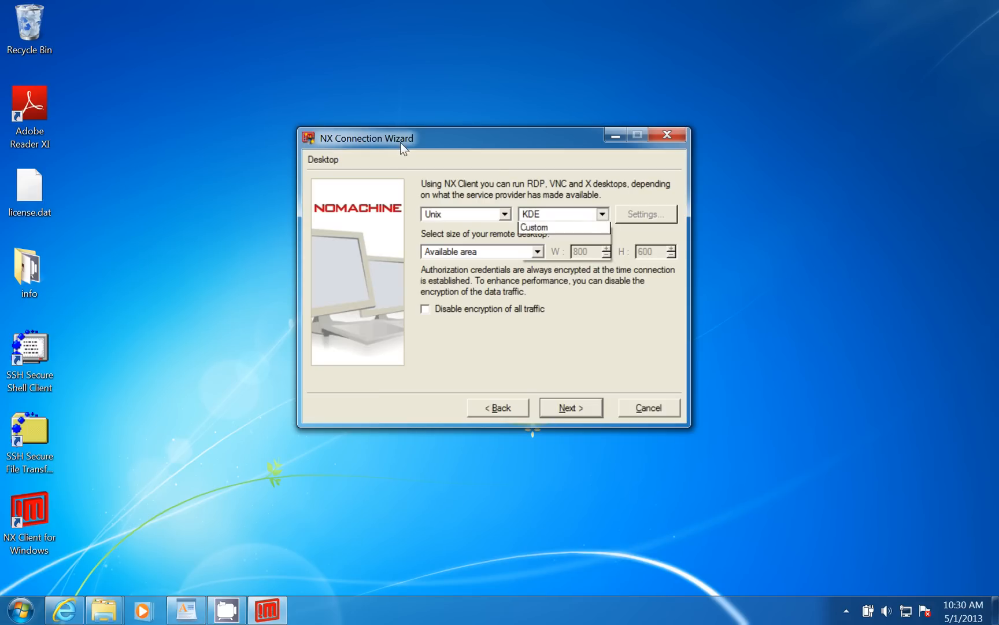
left_click(600, 213)
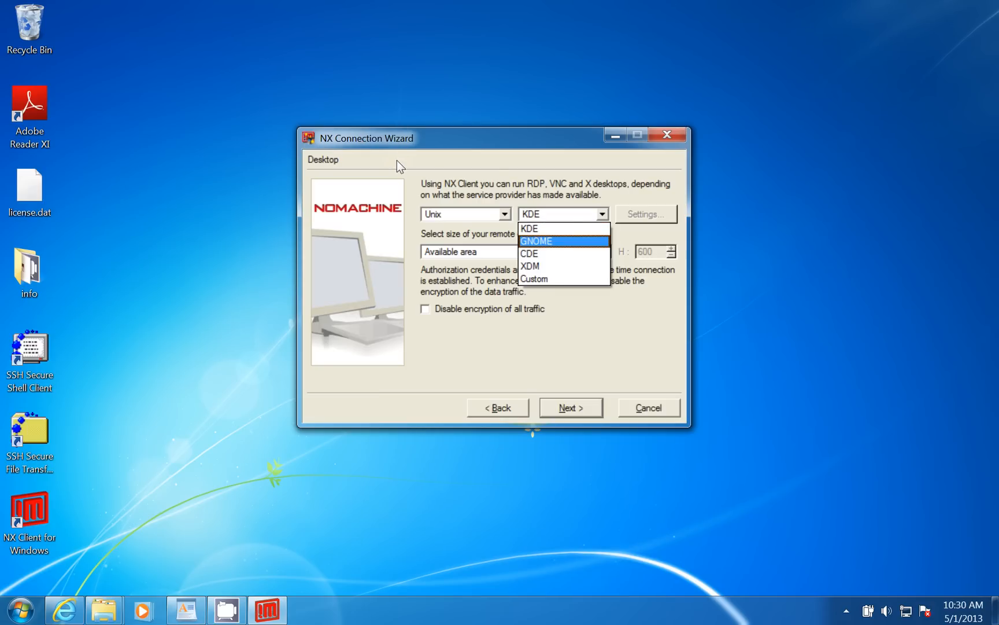
left_click(537, 240)
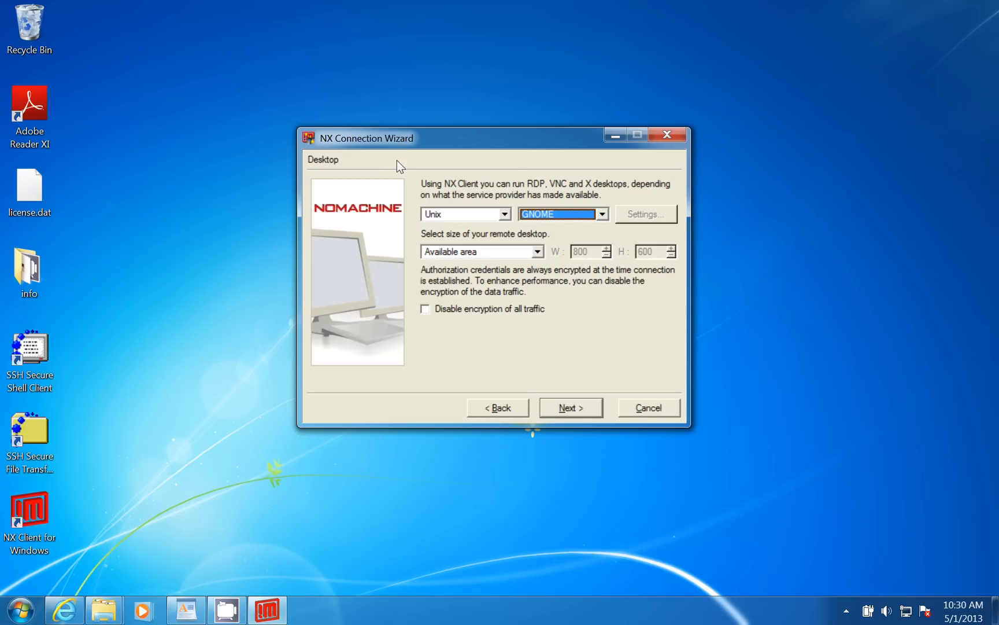
mouse_move(347, 163)
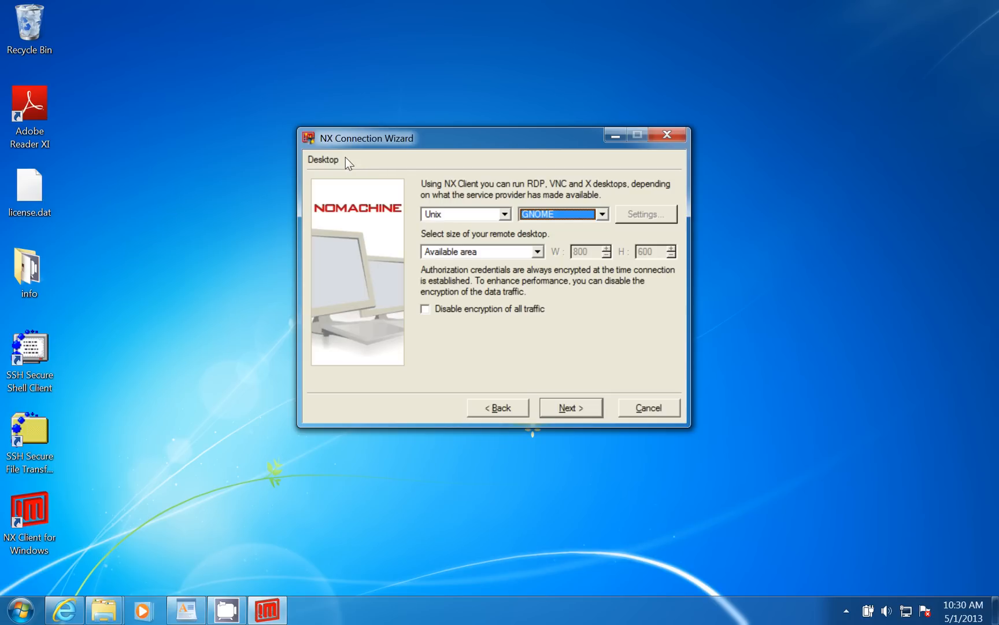
mouse_move(360, 173)
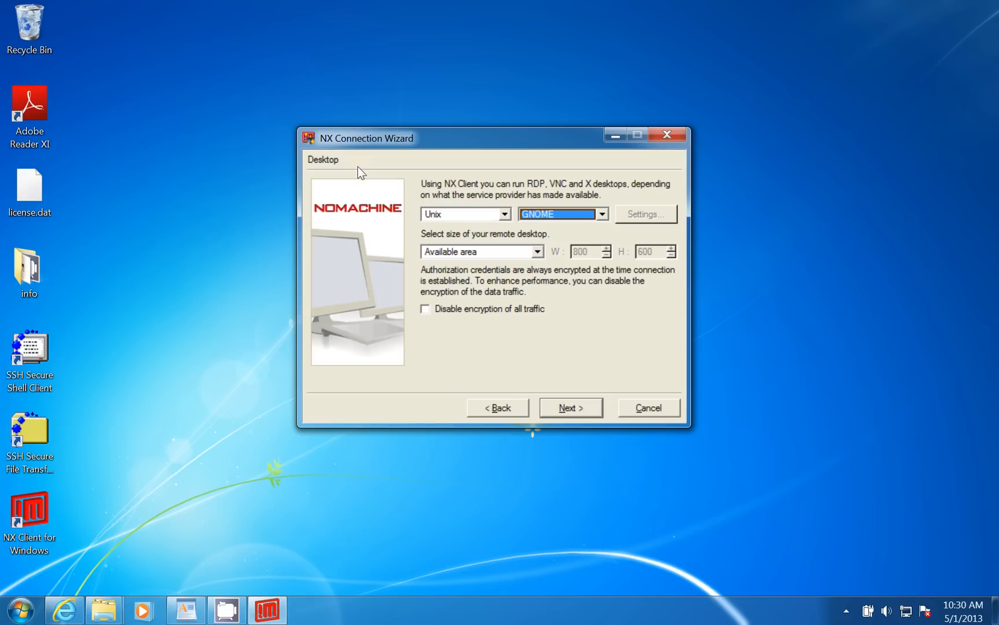
left_click(537, 251)
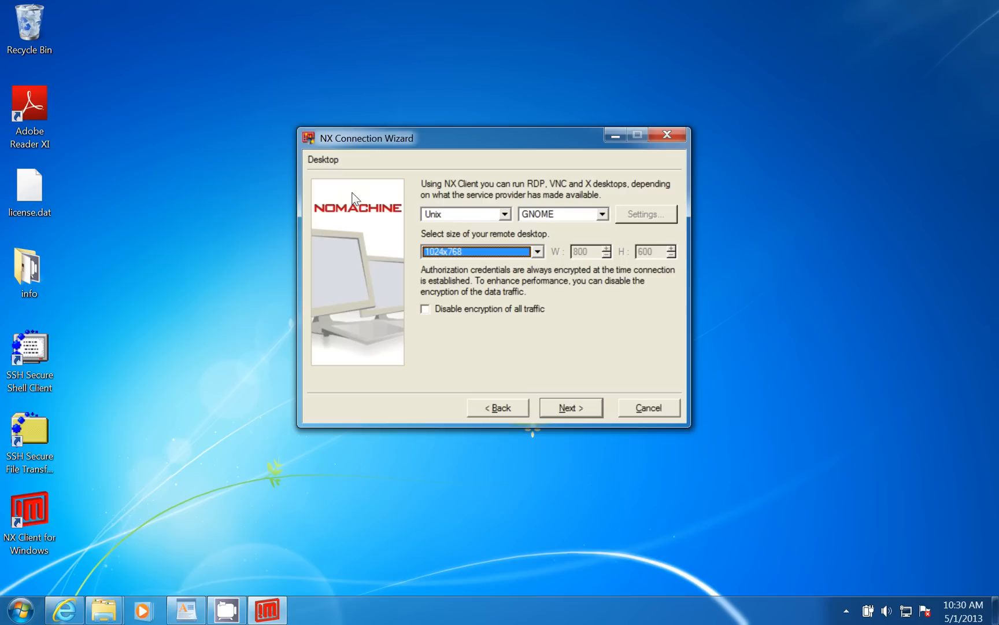
left_click(570, 407)
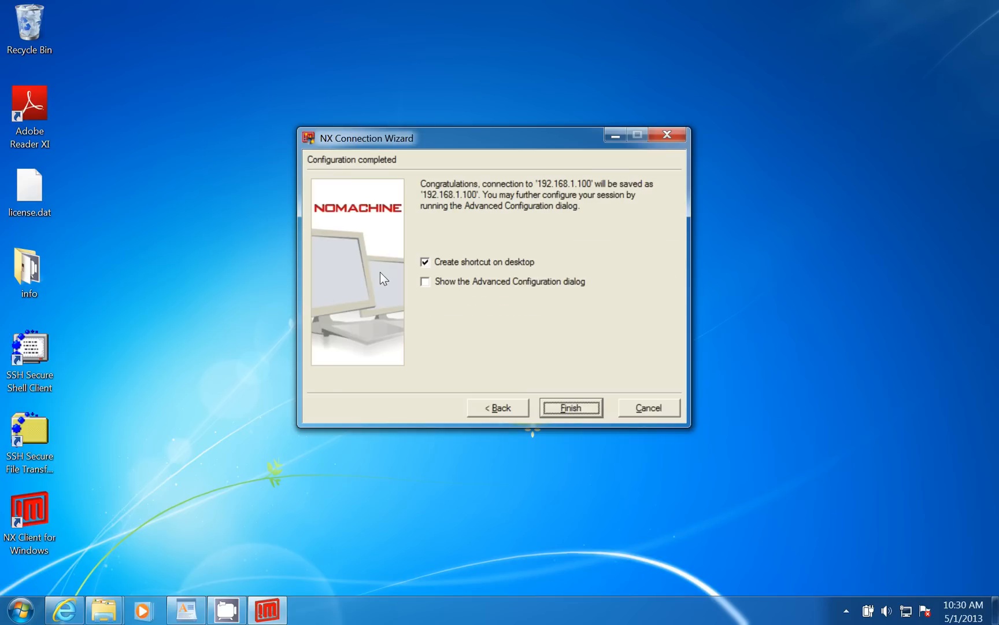
mouse_move(331, 185)
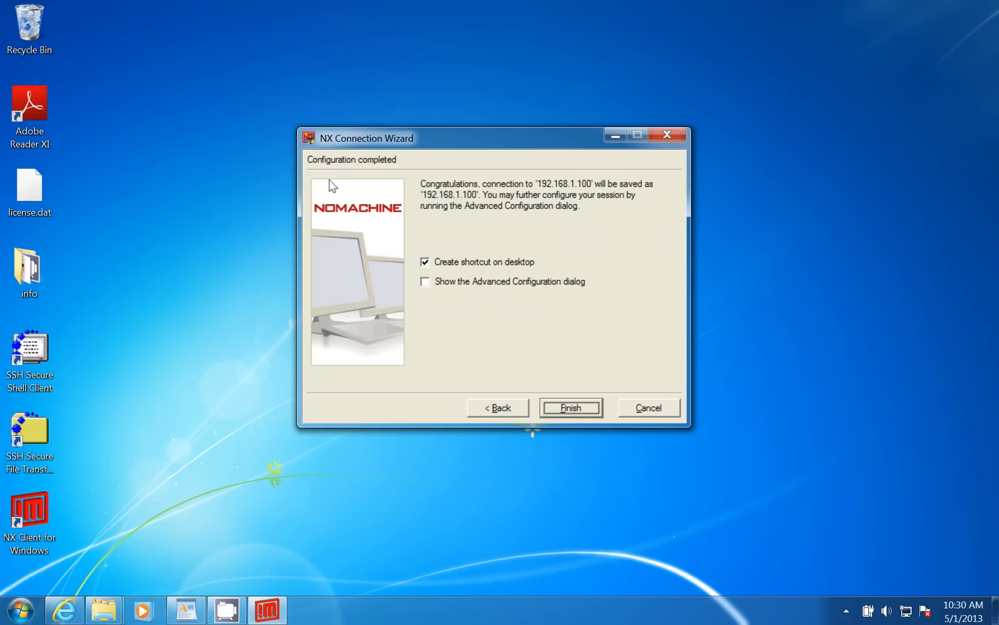
mouse_move(389, 280)
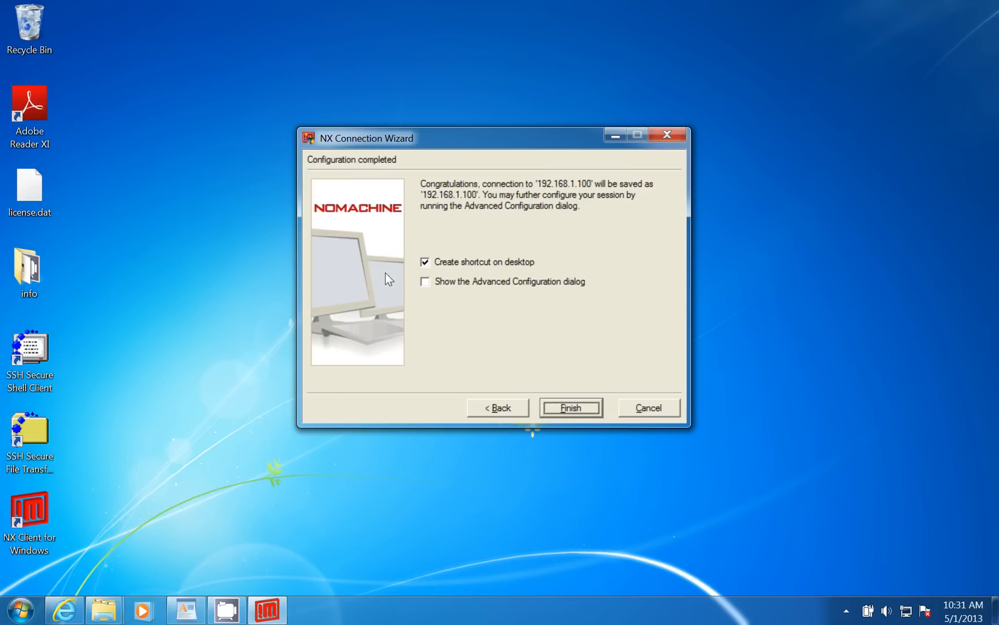
Save the 192.168.1.100 connection with a desktop shortcut and clear the prefilled login name.
left_click(570, 406)
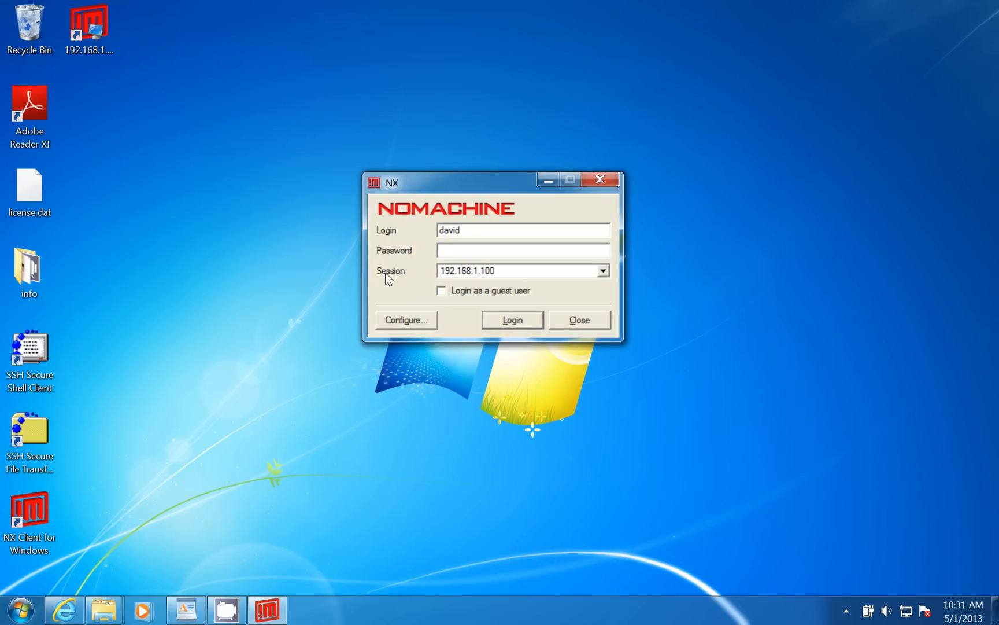
mouse_move(325, 154)
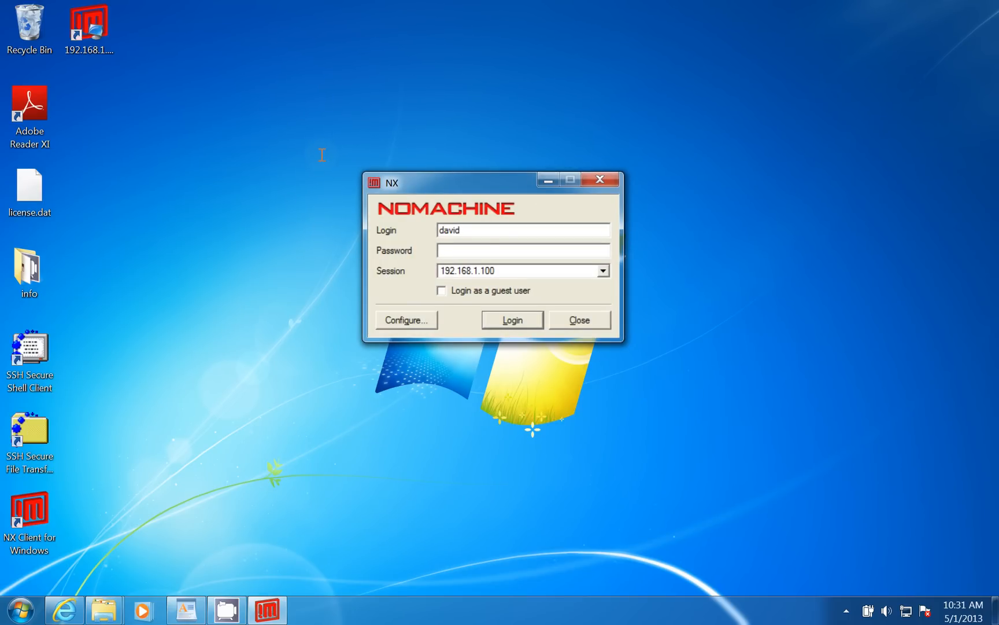
key("Backspace")
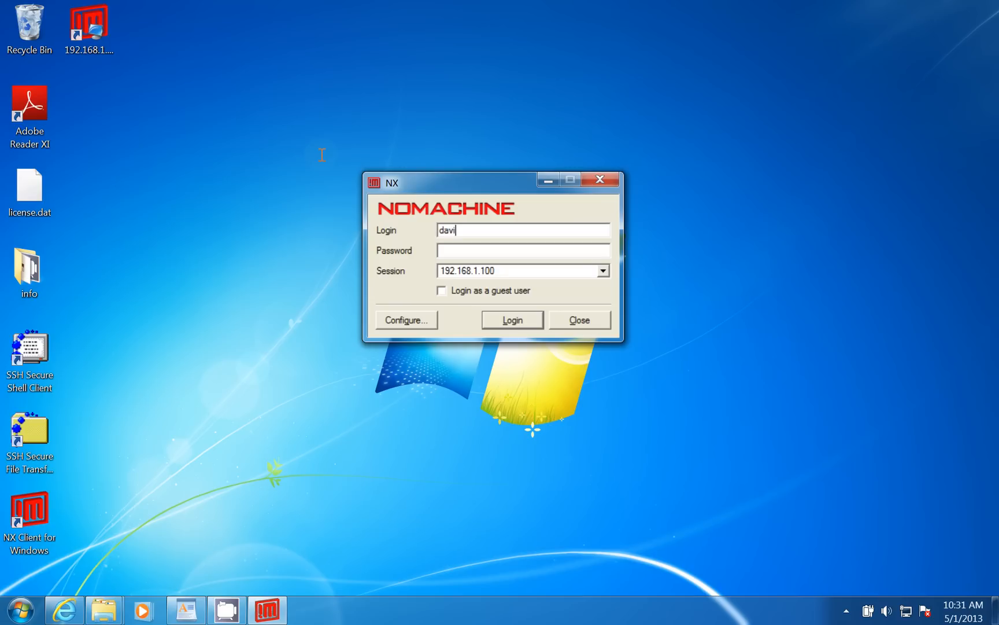
key("ctrl+a")
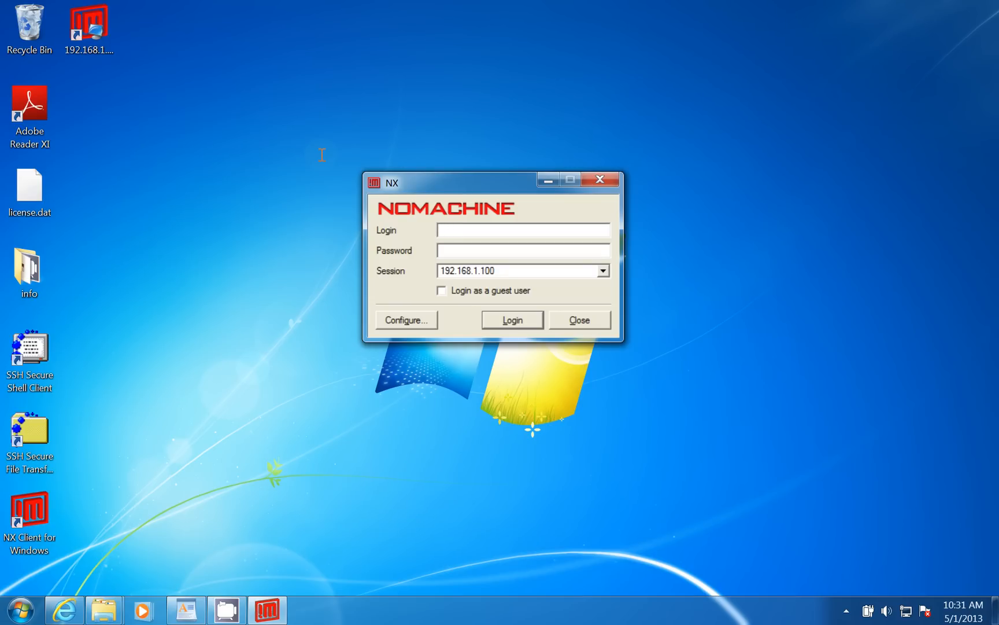
Log in to the session with the test user name and password.
type("nxtesti")
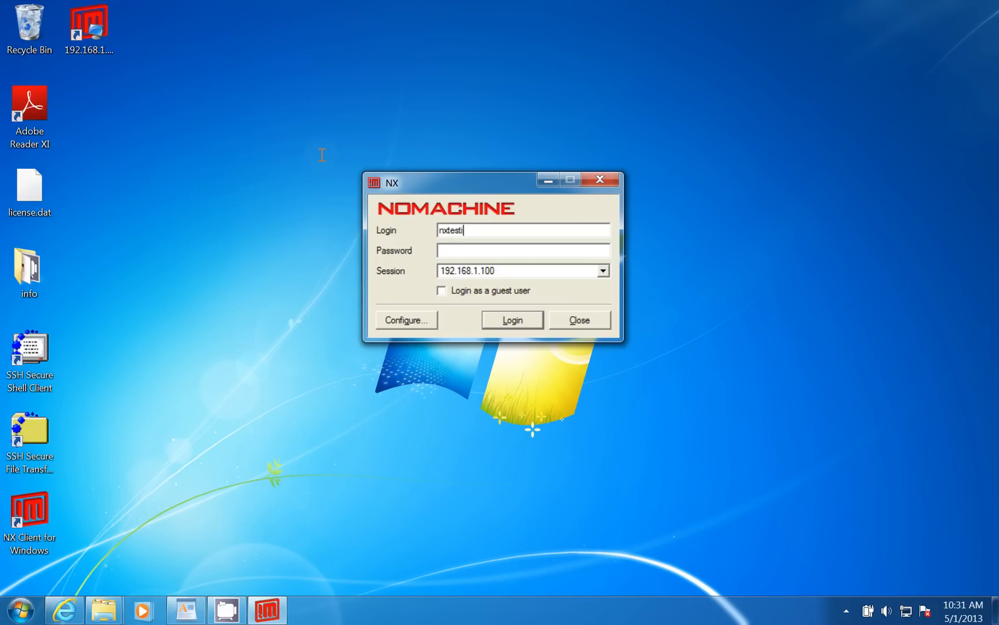
type("d")
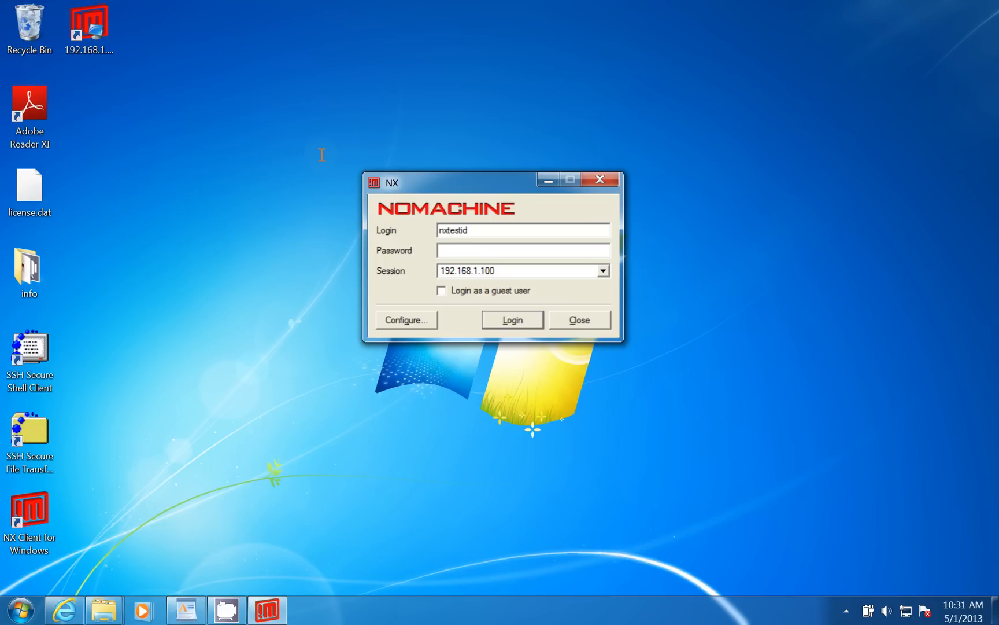
type("****")
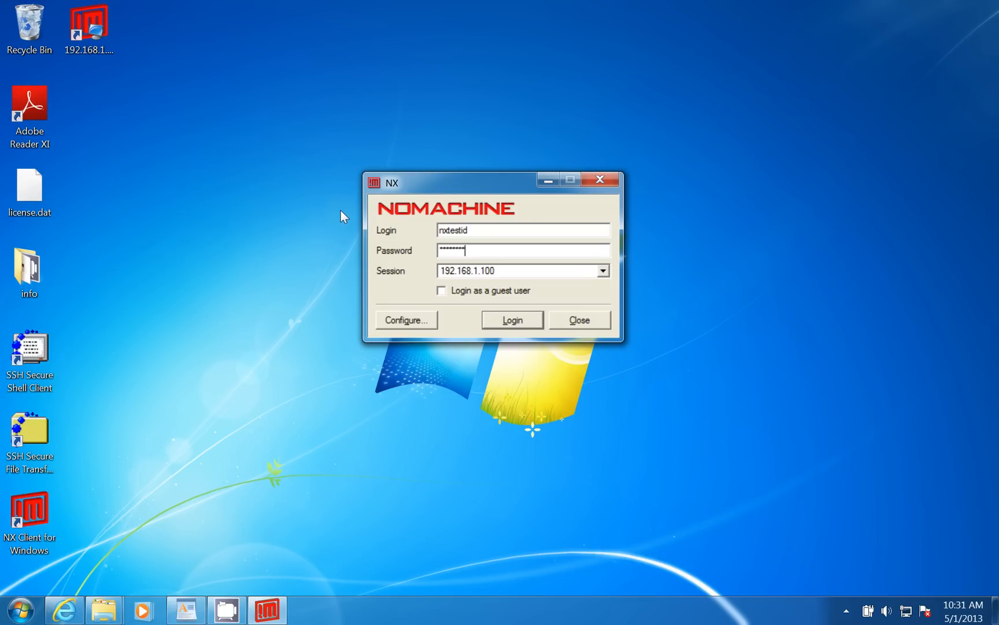
left_click(512, 320)
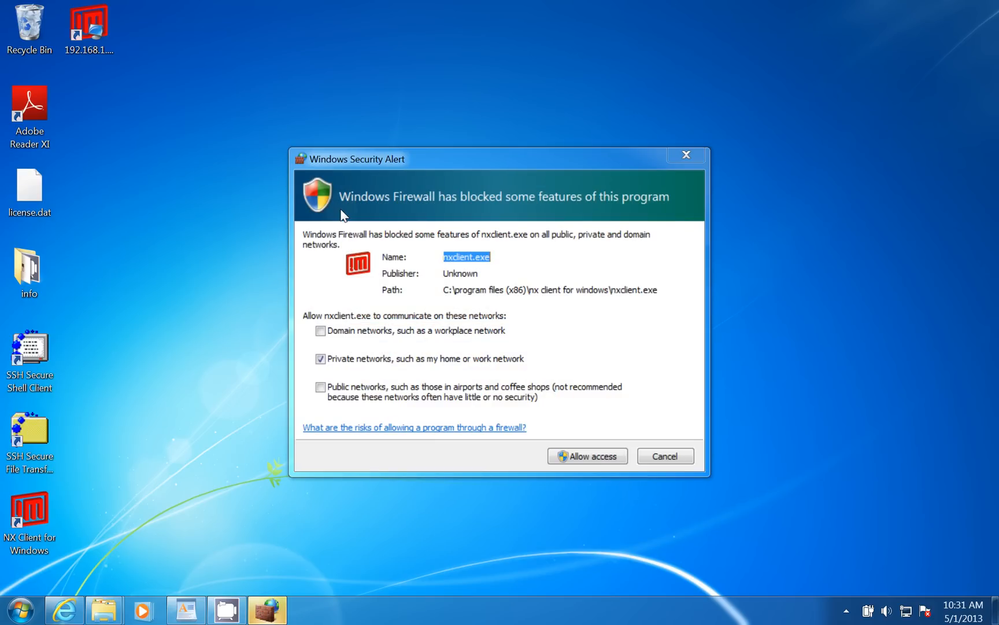
mouse_move(382, 313)
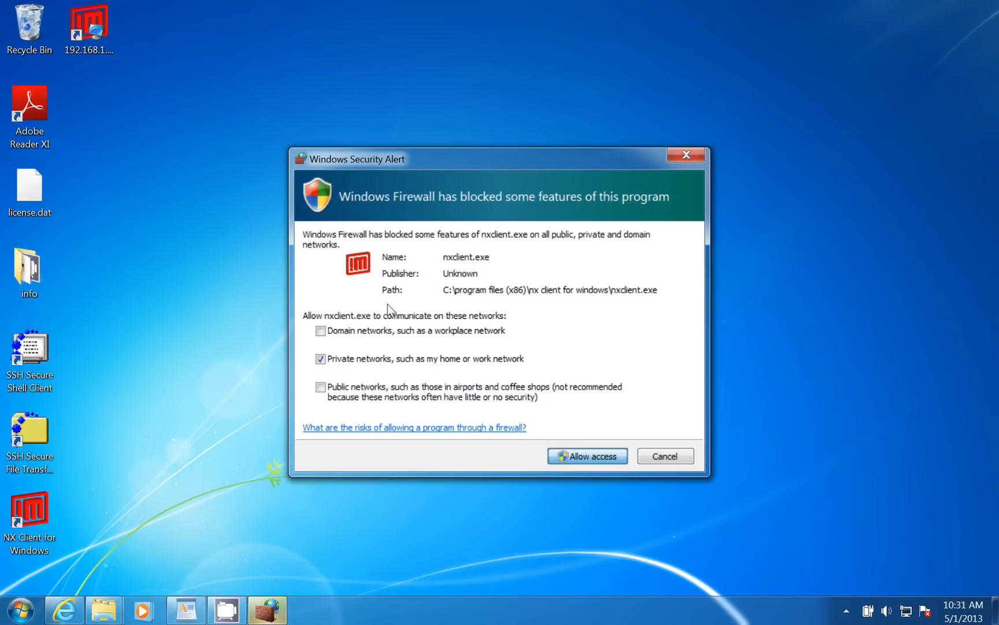
Allow nxclient.exe through Windows Firewall on private networks.
left_click(587, 456)
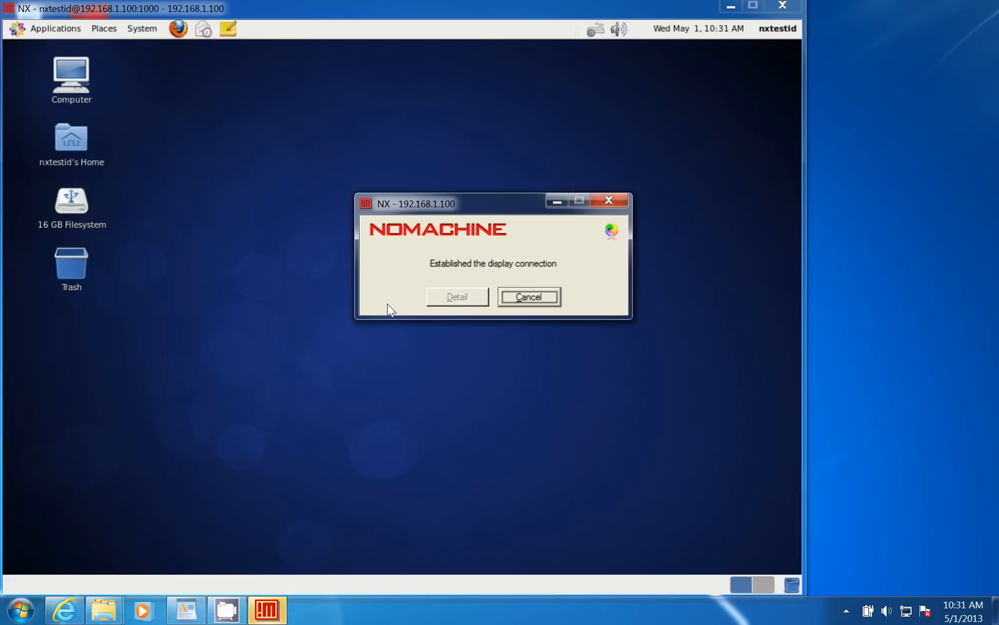
Bring up the remote CentOS GNOME desktop and show its Applications menu.
left_click(527, 297)
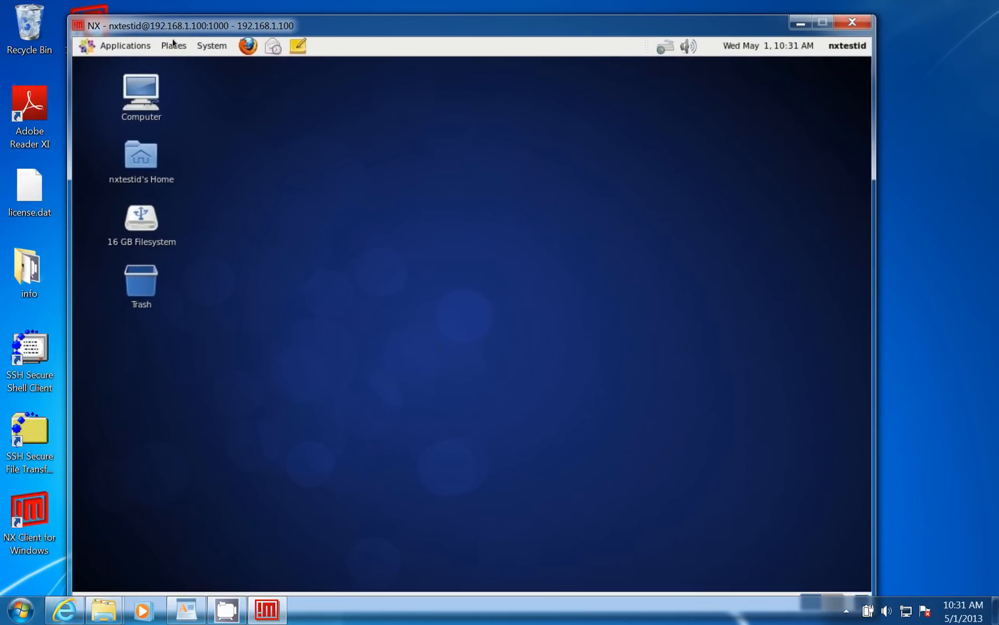
mouse_move(211, 45)
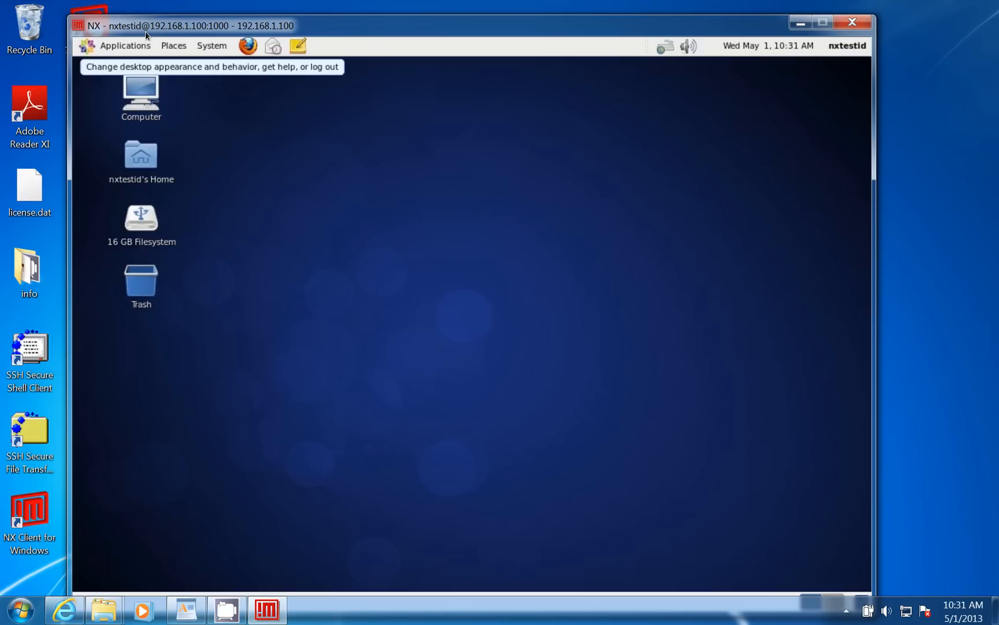
left_click(125, 45)
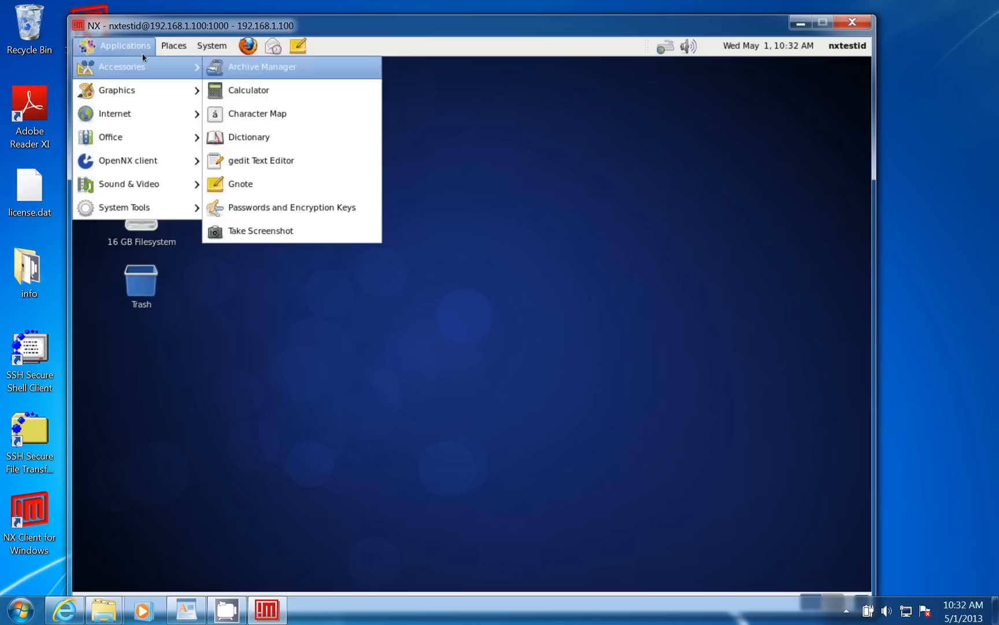
left_click(248, 90)
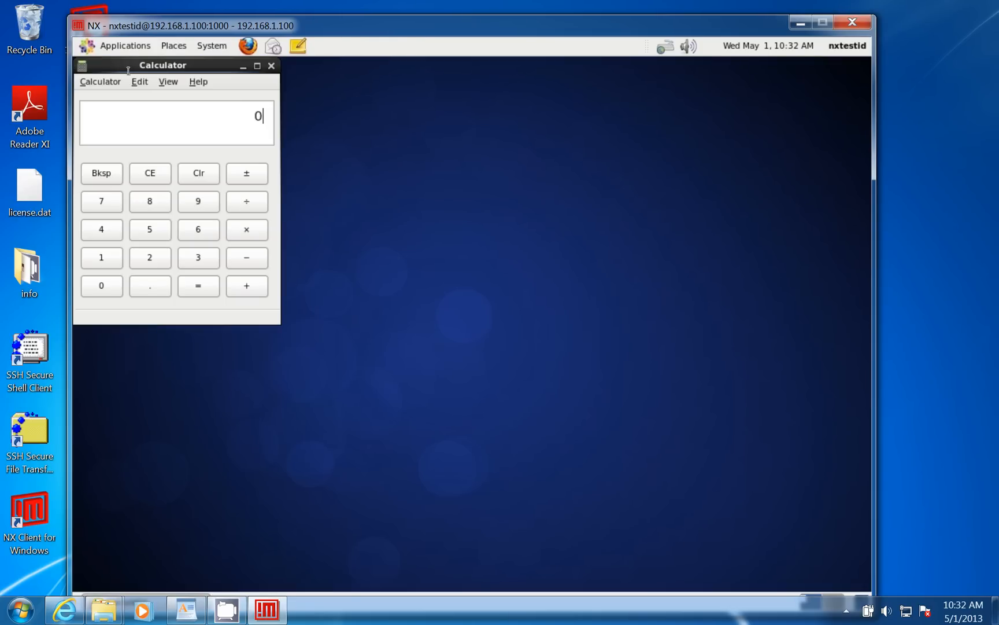
left_click_drag(163, 64, 230, 93)
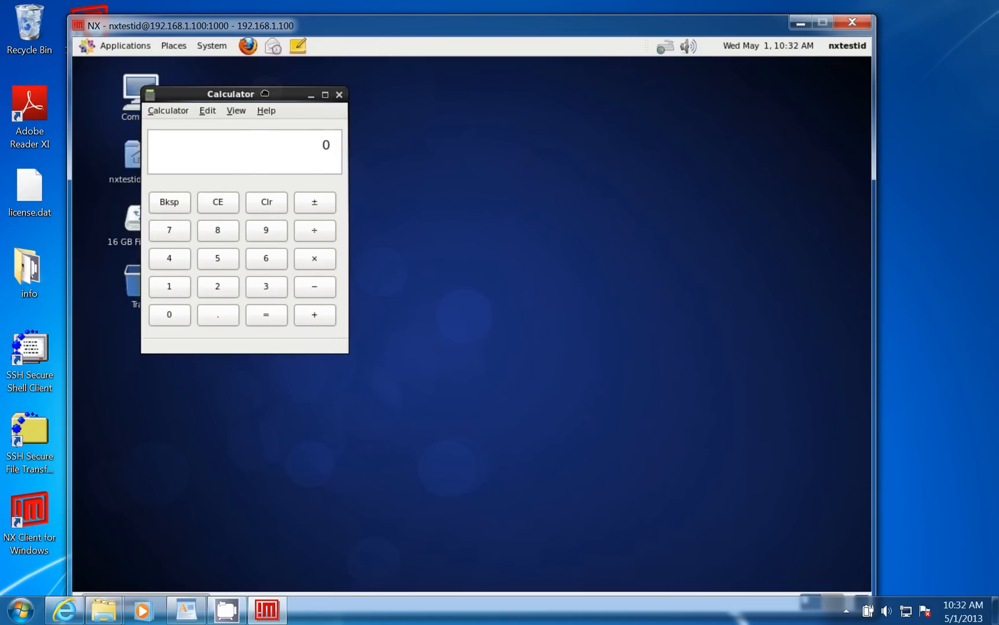
left_click(338, 94)
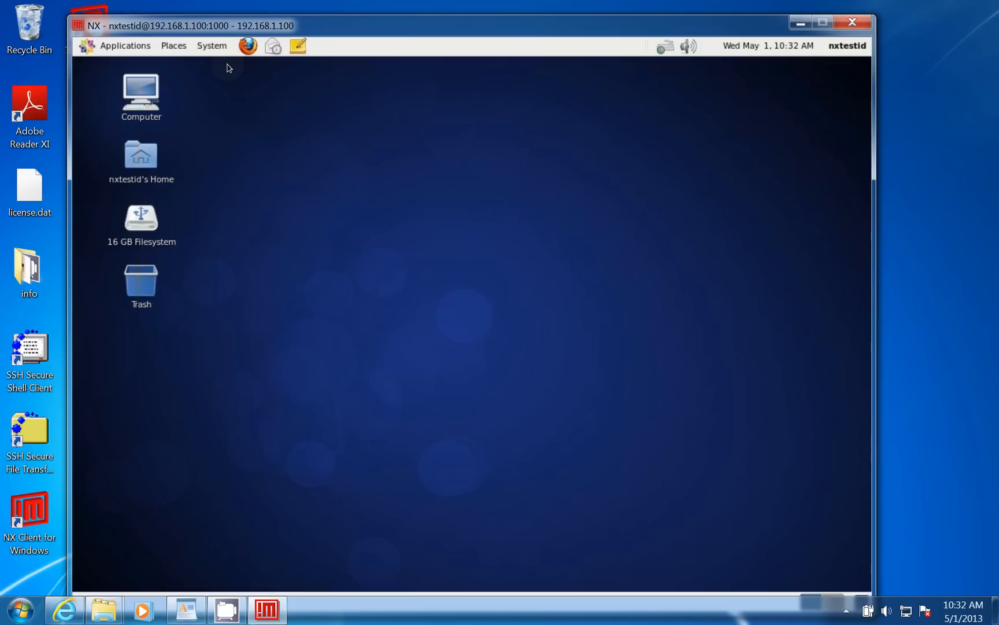
mouse_move(143, 37)
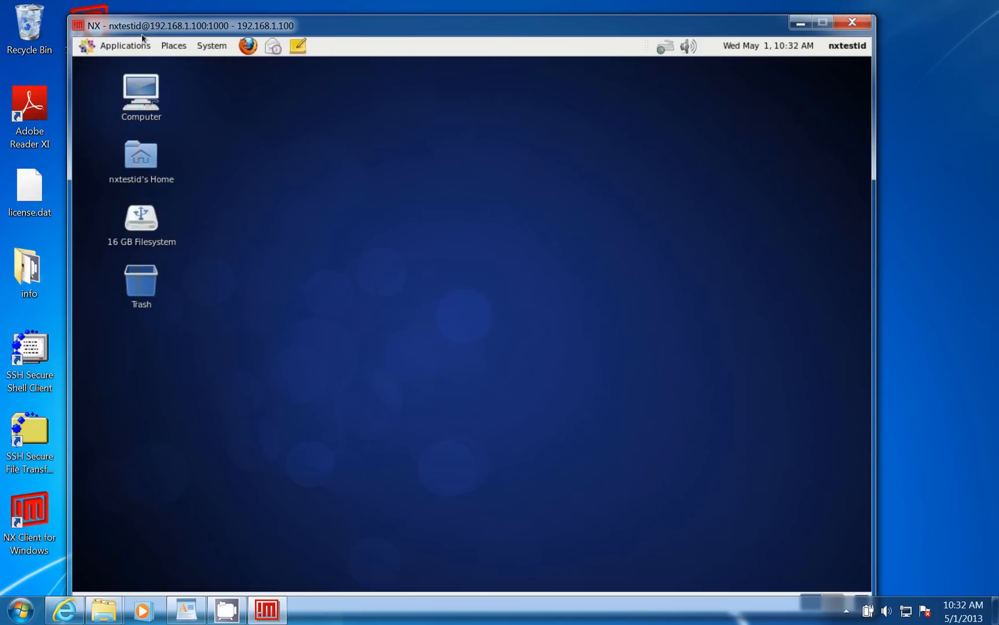
Log out of the remote GNOME session via System > Log Out, returning to Windows.
left_click(211, 45)
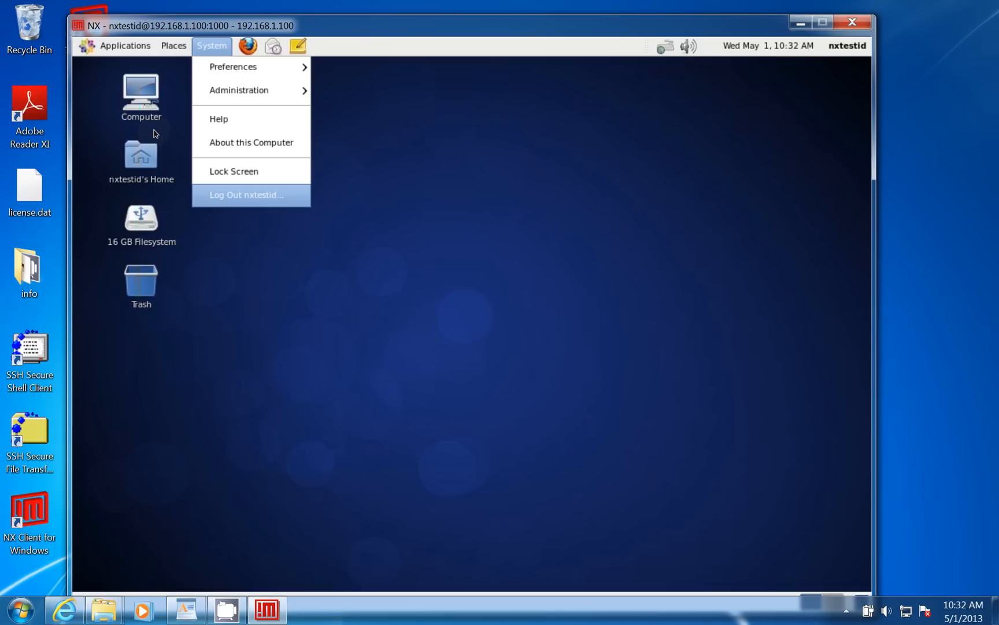
left_click(246, 194)
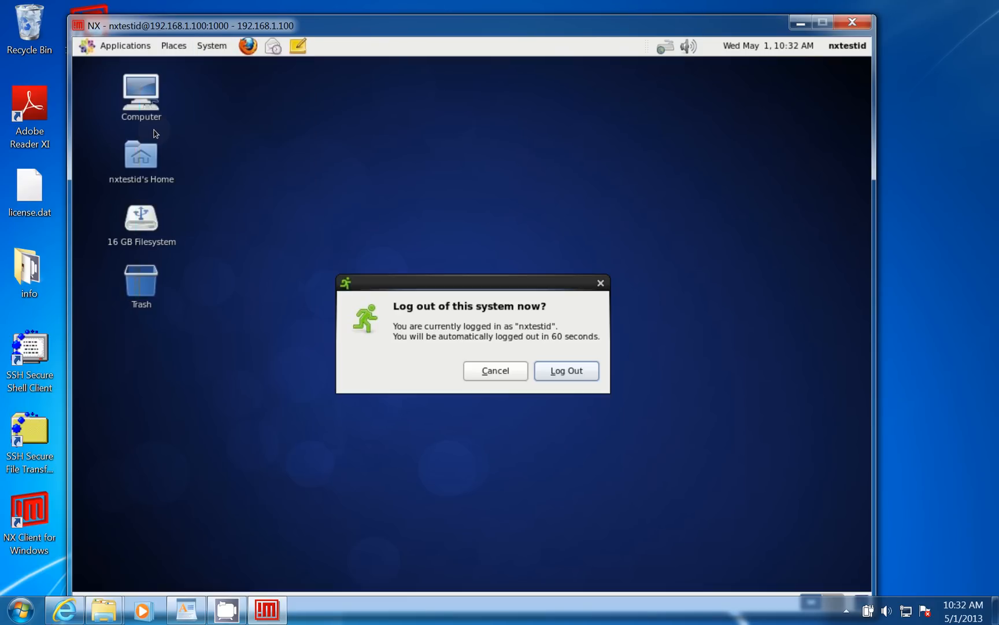
mouse_move(565, 370)
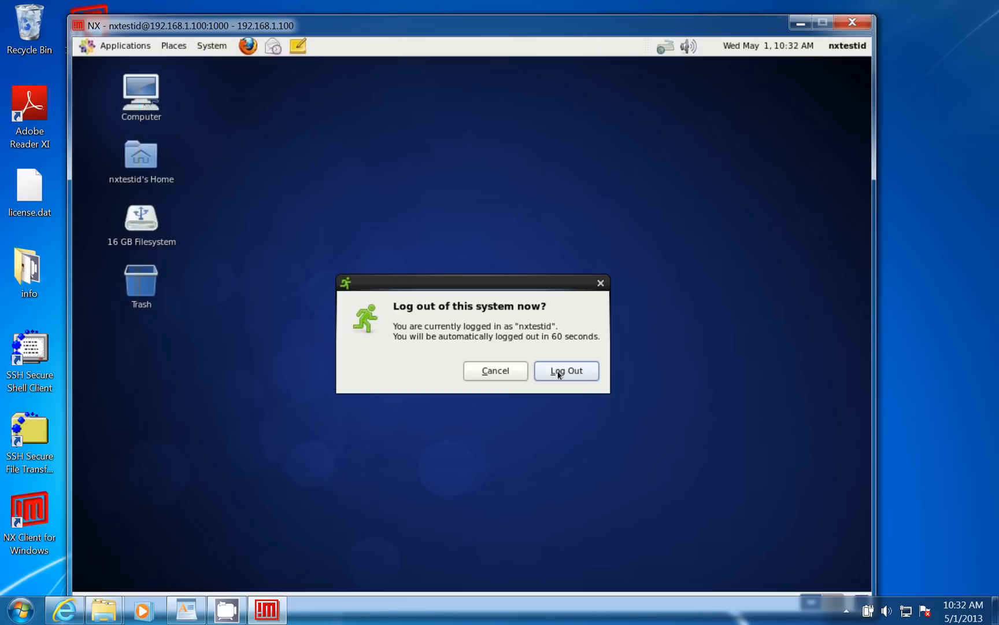
mouse_move(373, 251)
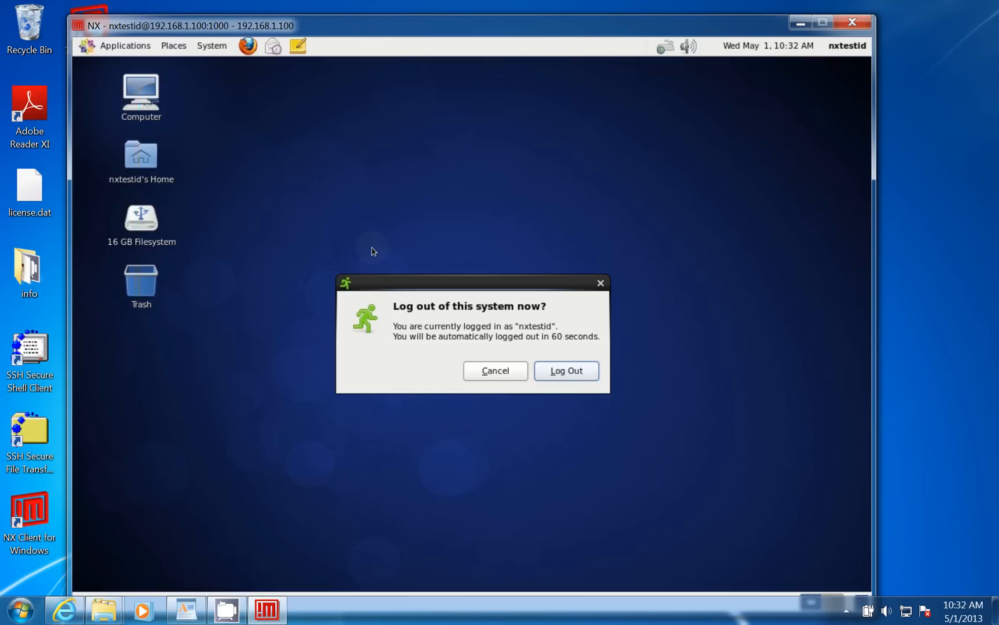
left_click(566, 370)
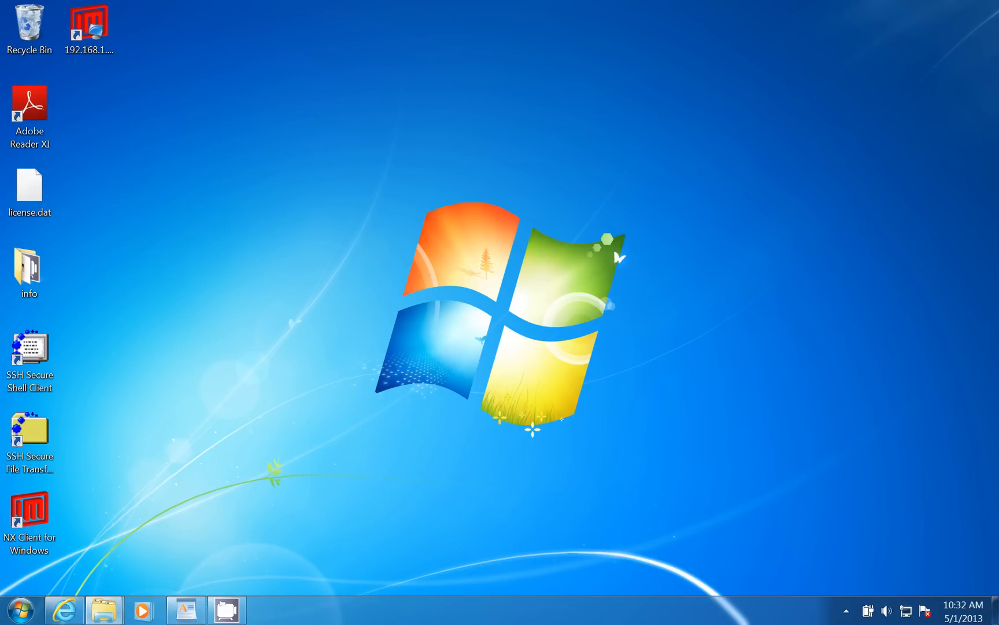